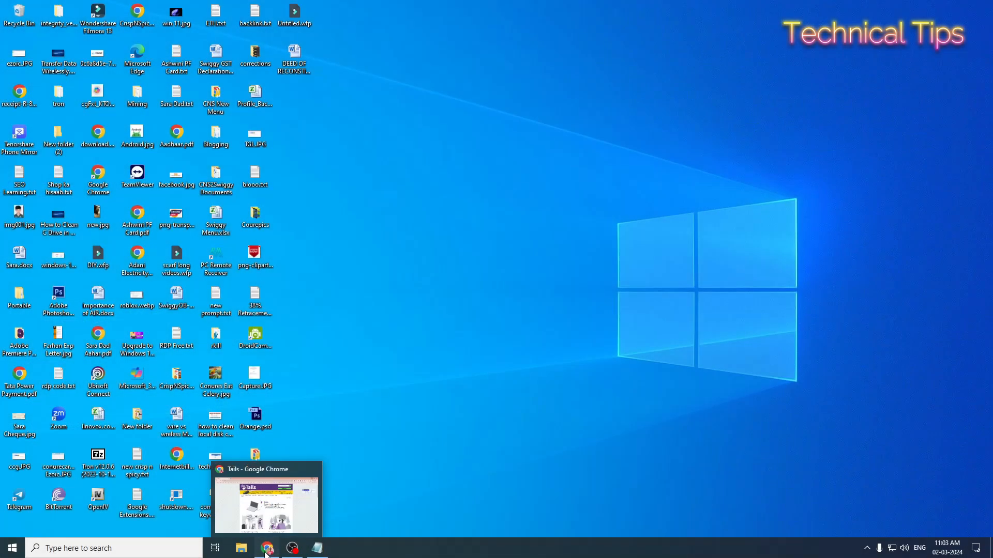
# Restore the Tails tab from the taskbar and scroll down to the Install Tails button.
pyautogui.click(266, 497)
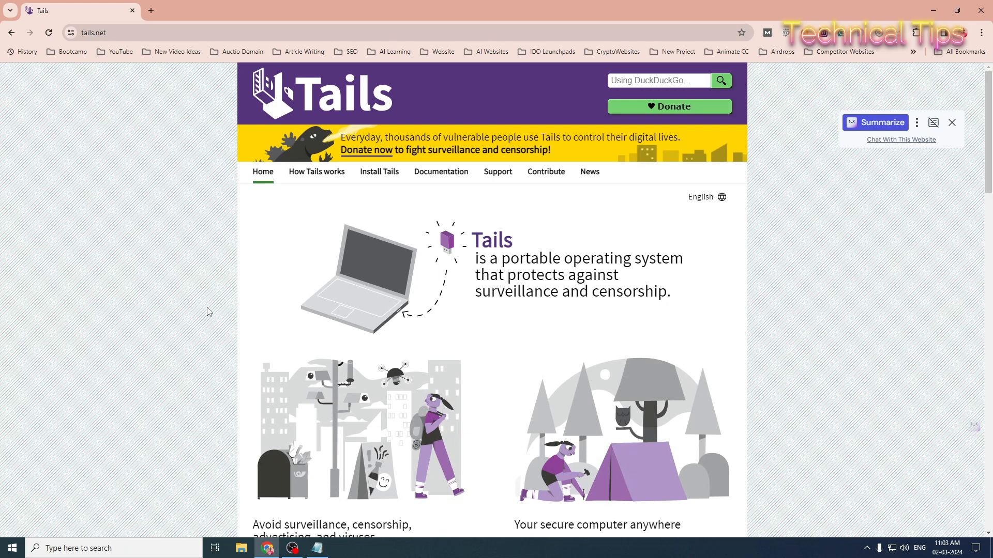
pyautogui.moveTo(227, 319)
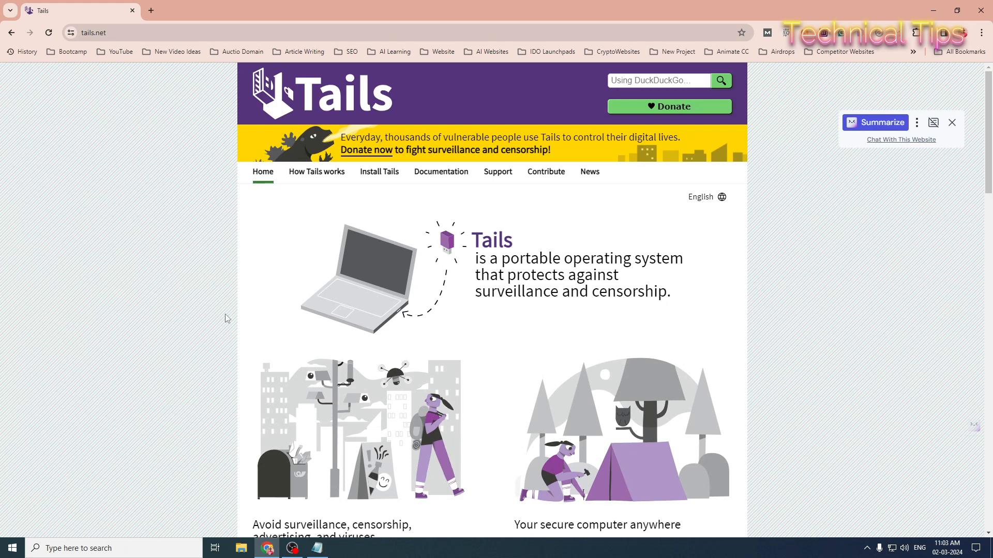
pyautogui.scroll(-3)
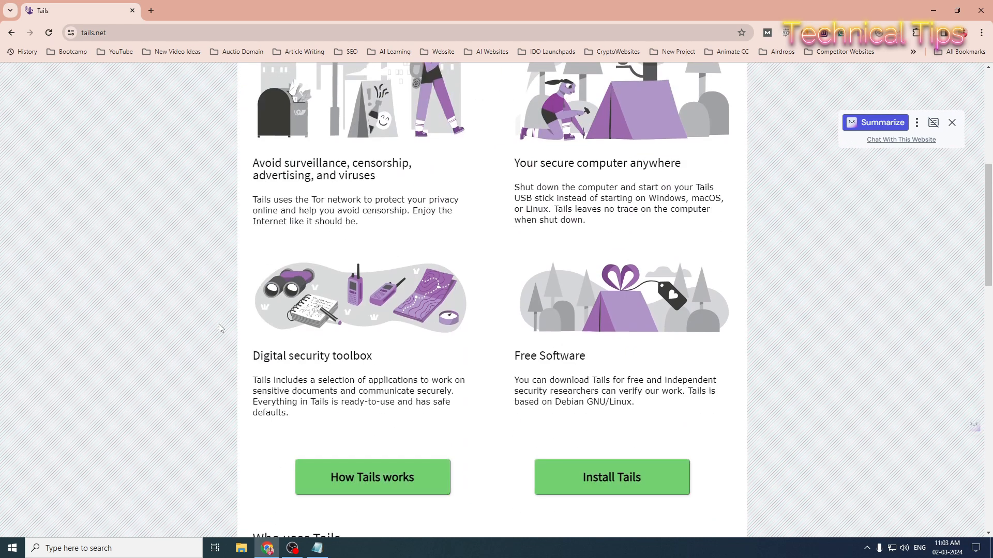
pyautogui.scroll(3)
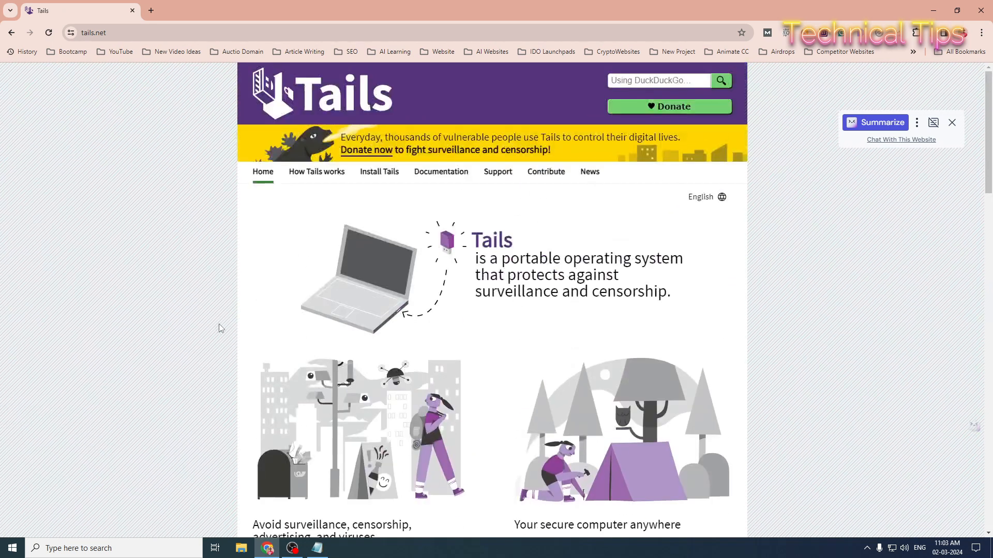
pyautogui.scroll(-3)
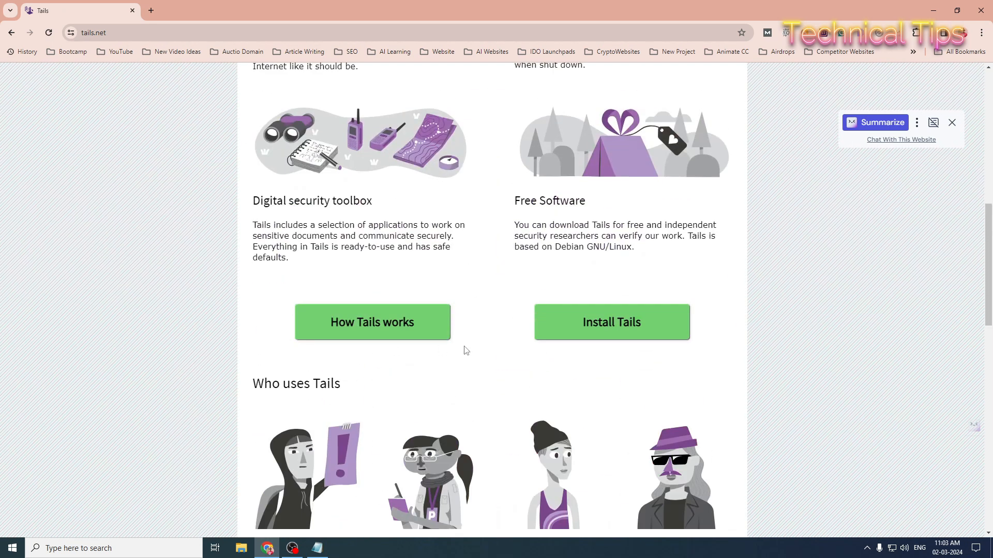
pyautogui.moveTo(610, 323)
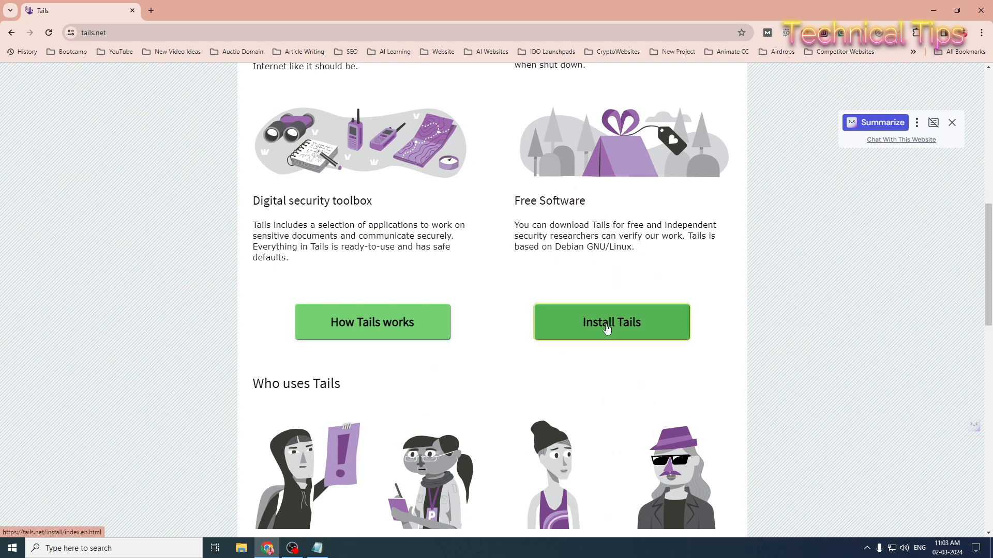
# Go to the Install Tails from Windows guide and read its 'You need' and 'Your steps' sections.
pyautogui.click(611, 322)
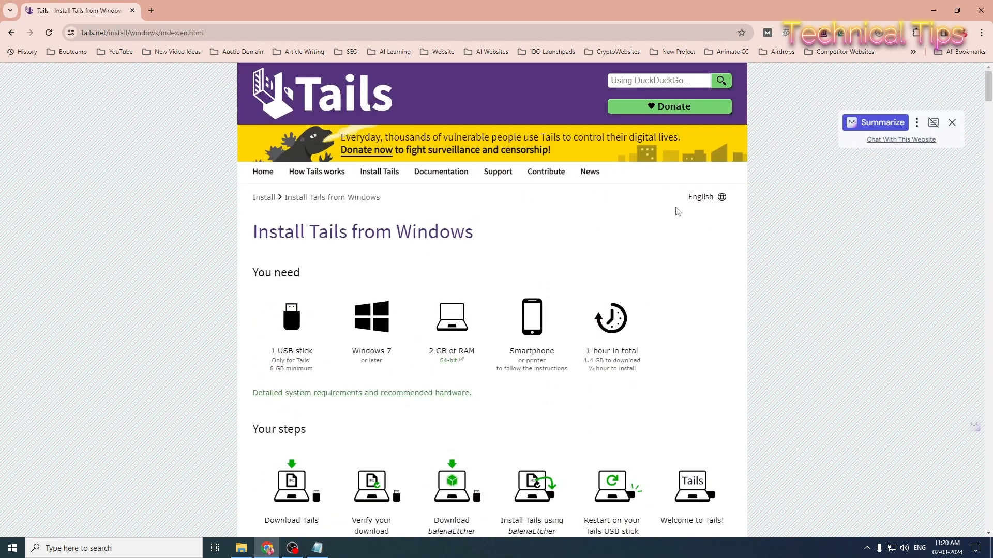
pyautogui.moveTo(291, 362)
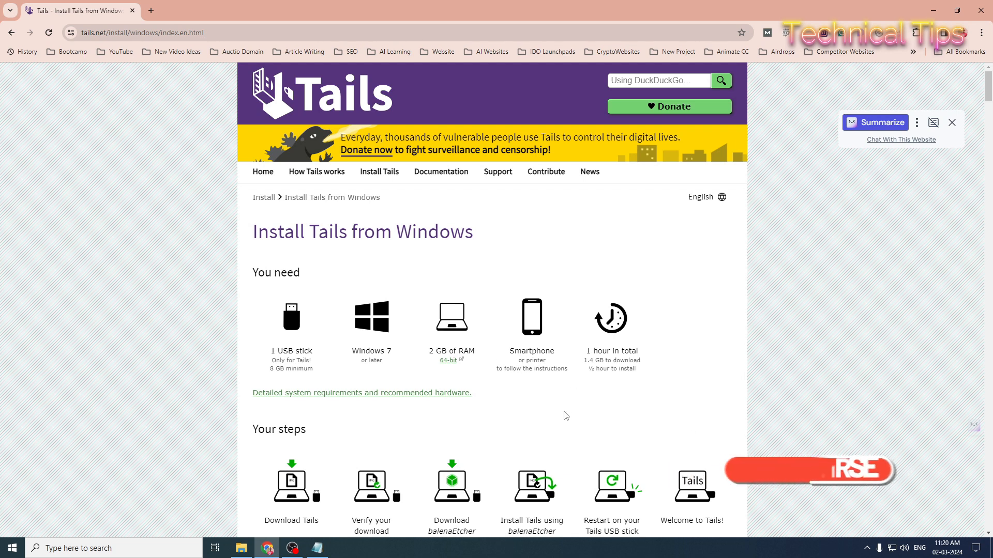
pyautogui.scroll(-3)
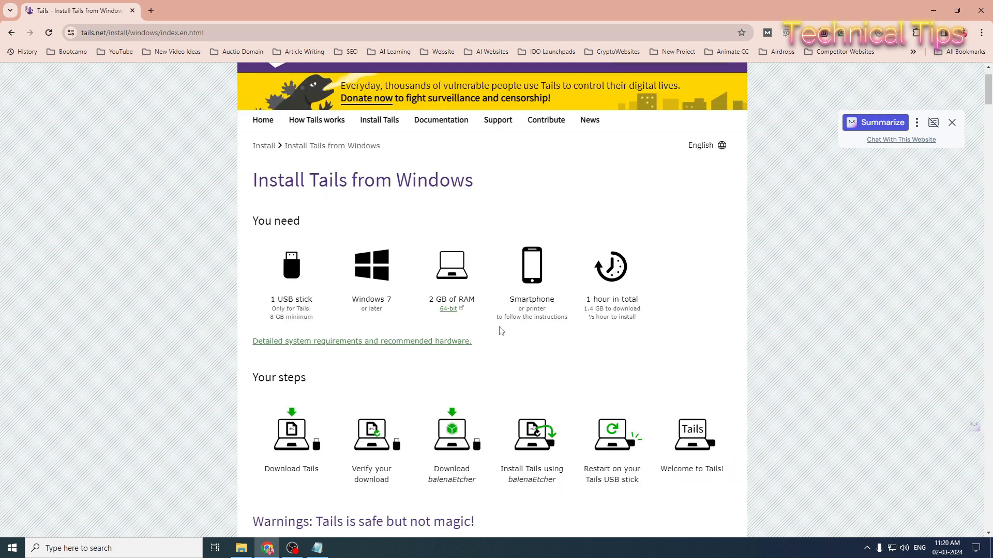
pyautogui.moveTo(611, 316)
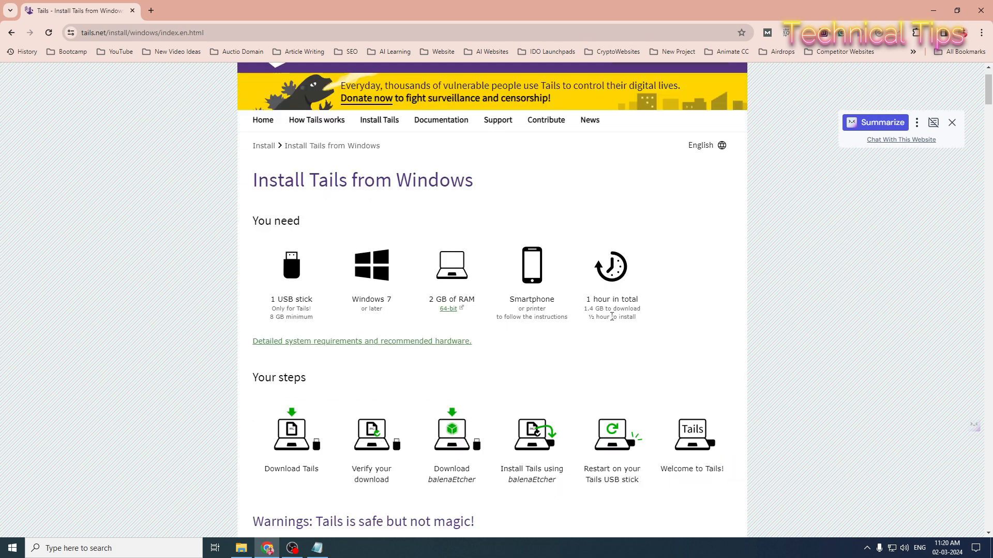
pyautogui.moveTo(641, 335)
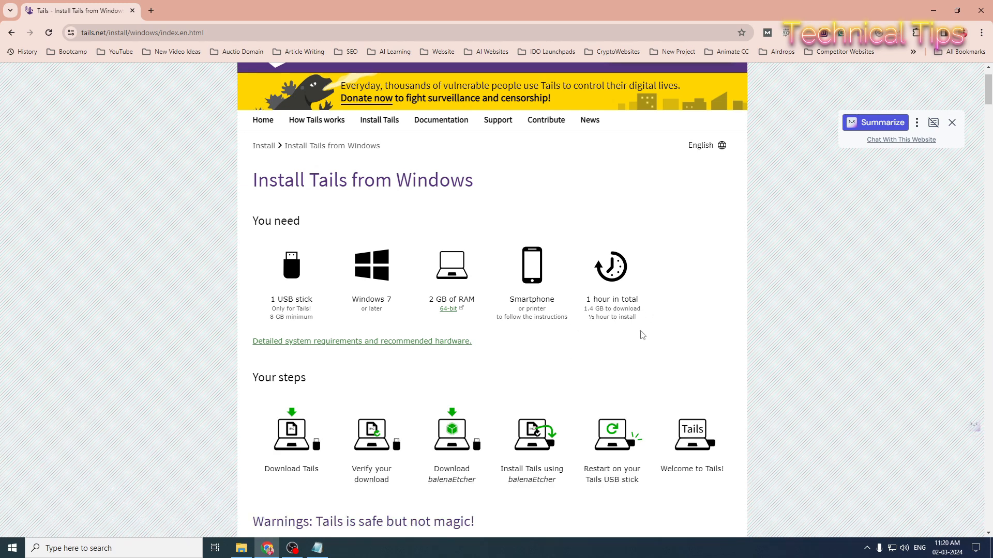
pyautogui.scroll(-3)
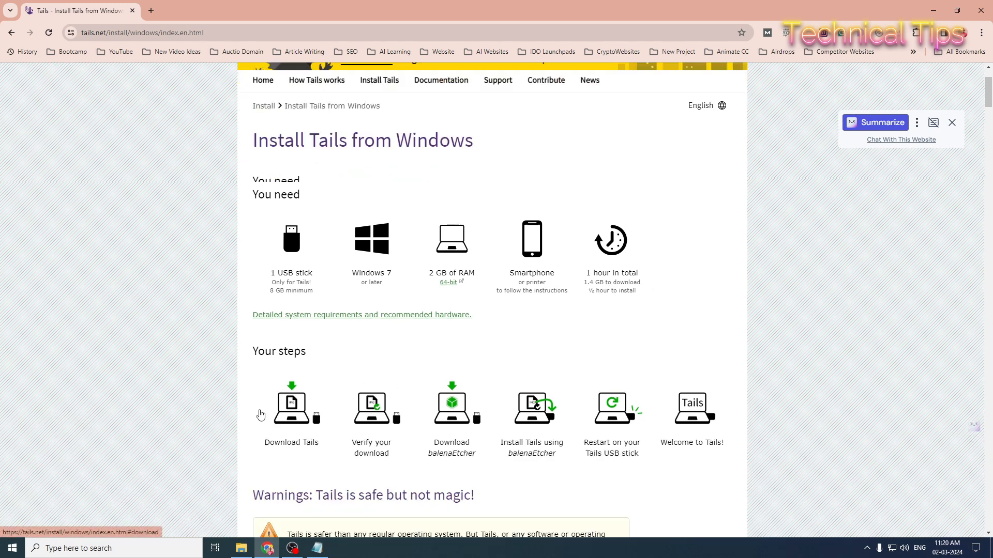
pyautogui.scroll(-3)
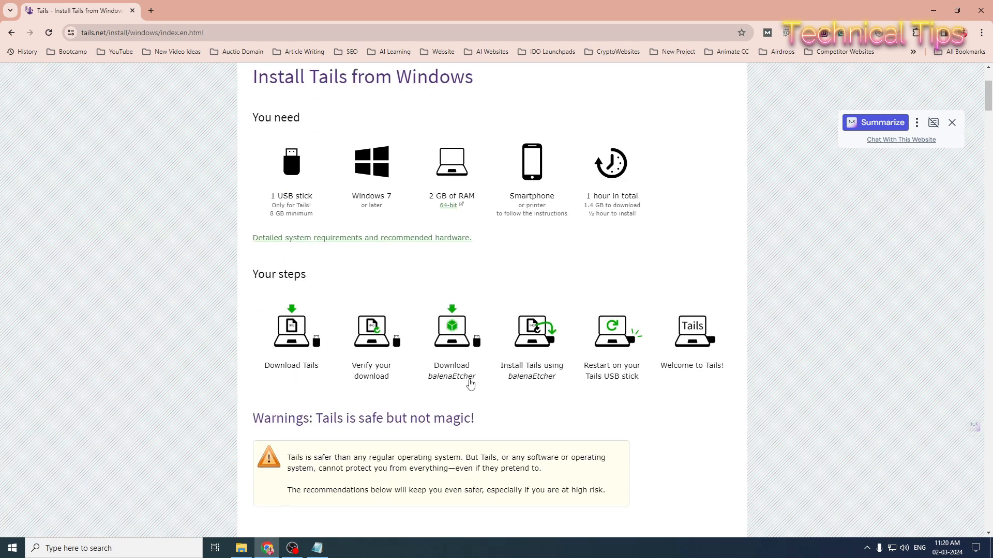
pyautogui.moveTo(455, 354)
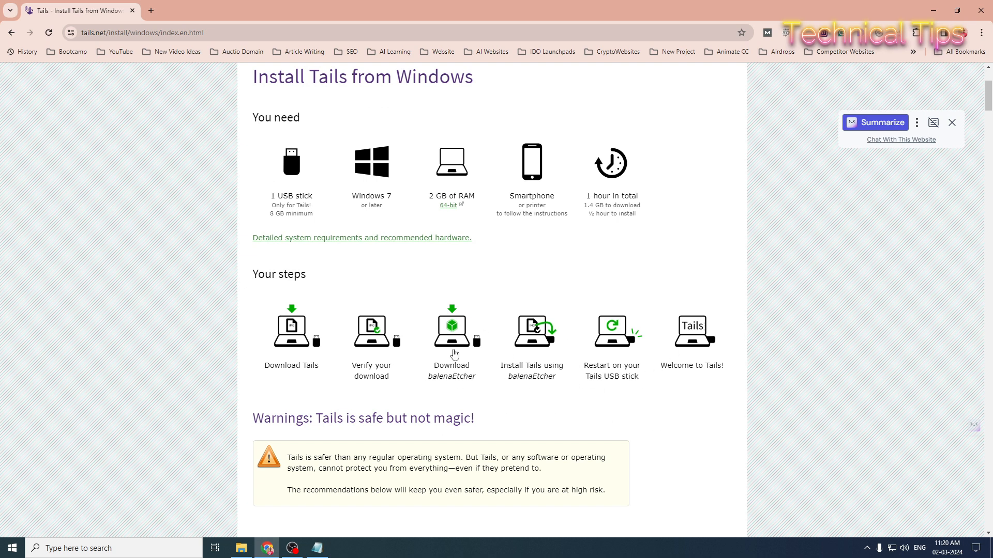
pyautogui.moveTo(498, 367)
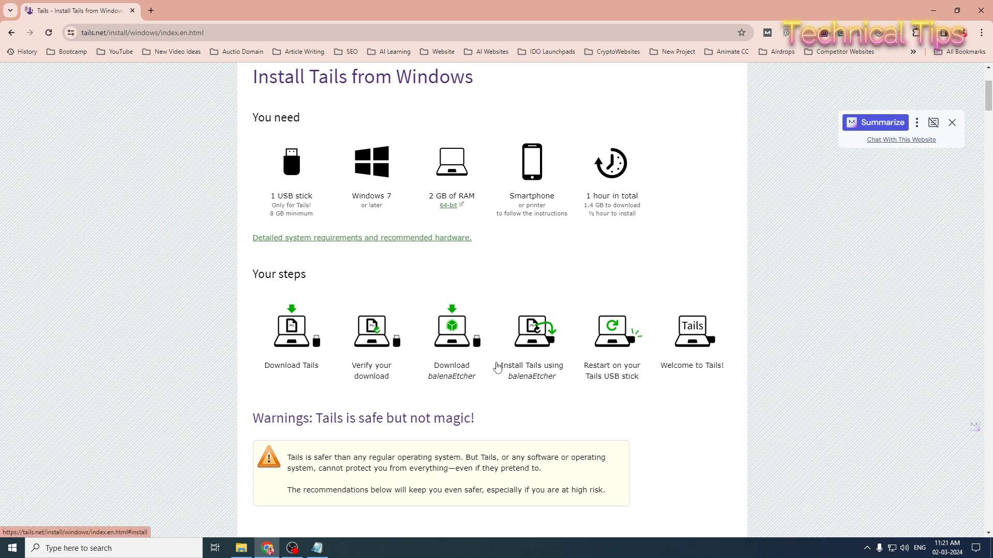
pyautogui.moveTo(629, 432)
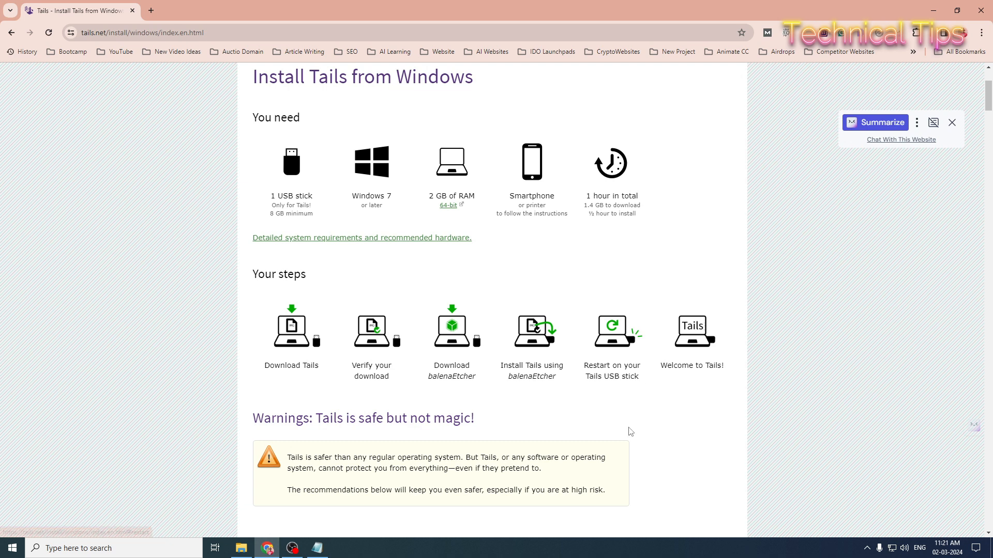
# Start downloading the Tails 6.0 USB image (1.3 GB) and watch it in Chrome's download bubble.
pyautogui.scroll(-3)
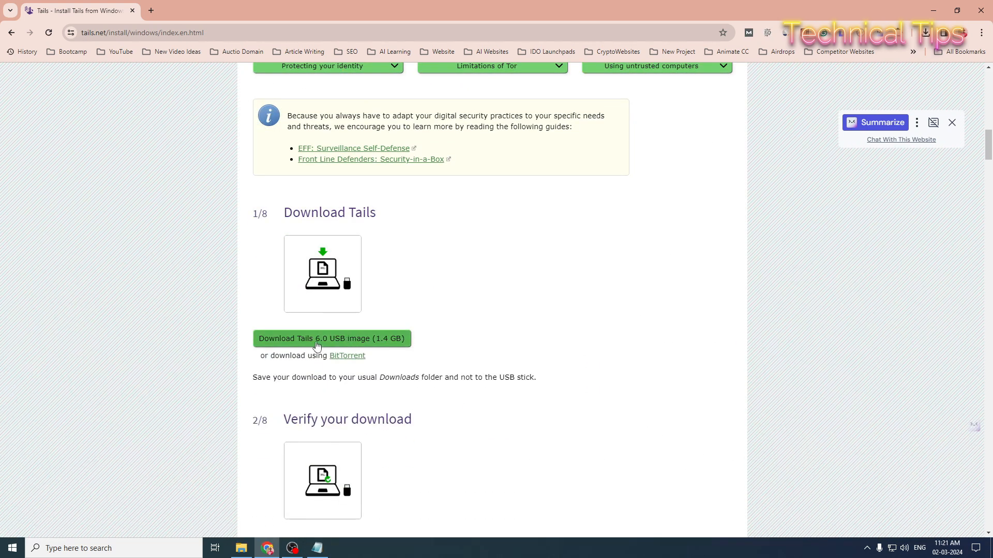
pyautogui.click(331, 338)
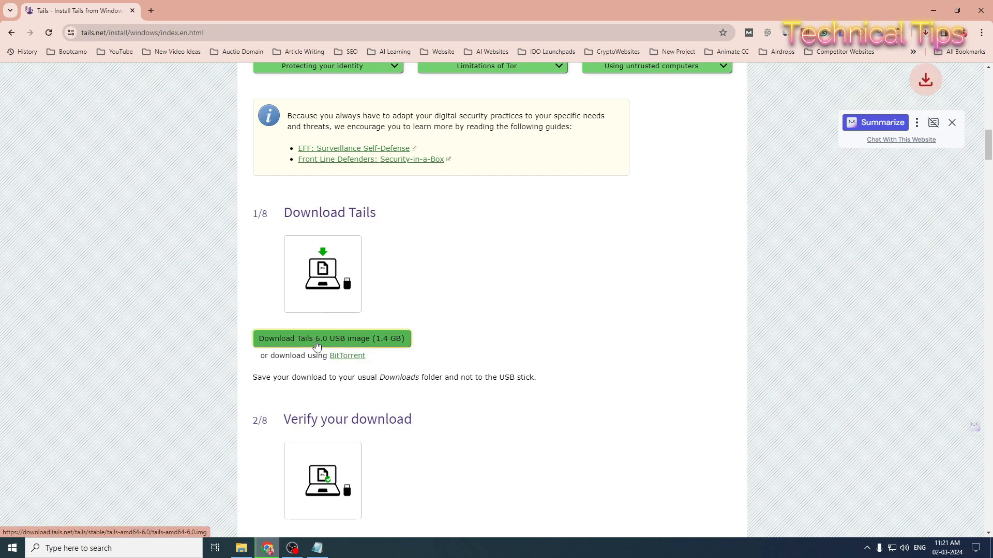
pyautogui.moveTo(350, 350)
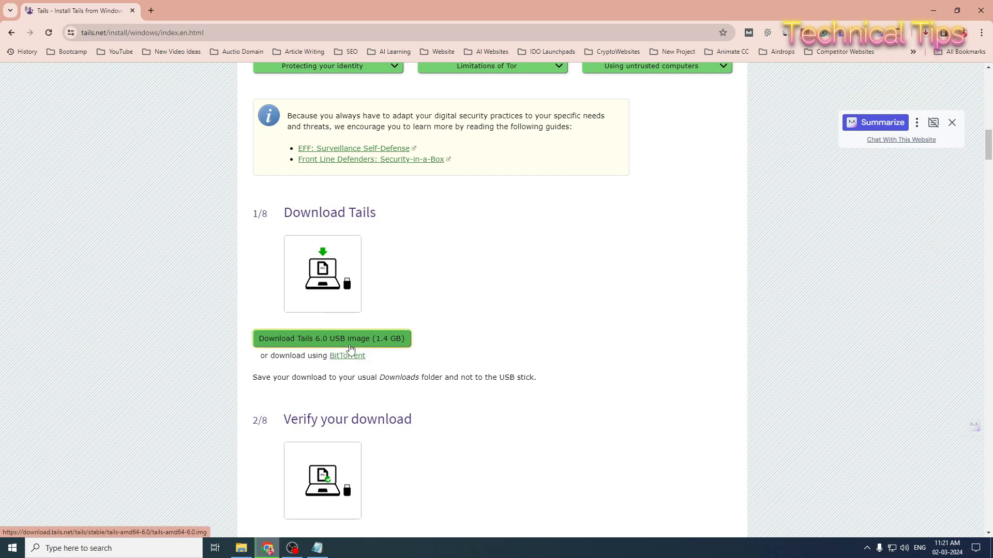
pyautogui.moveTo(417, 351)
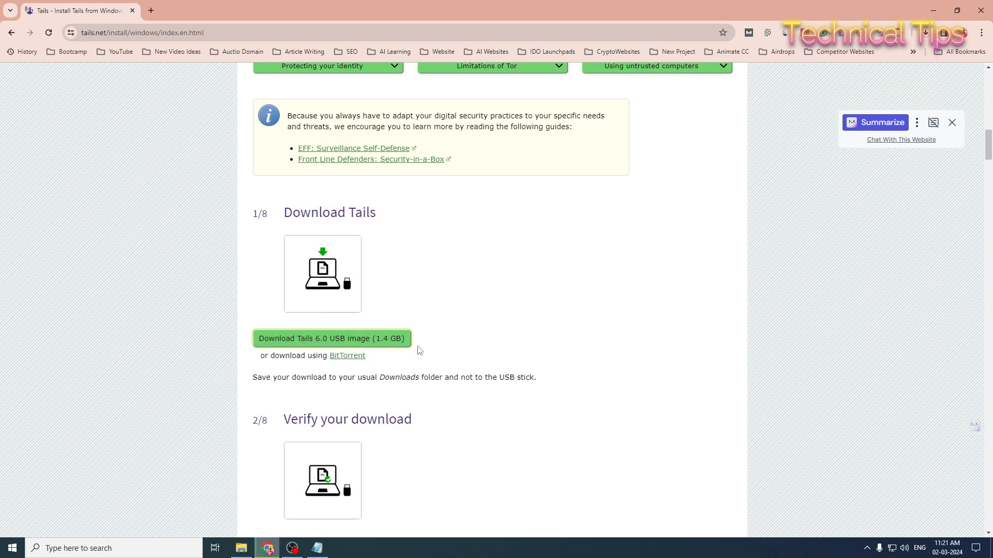
pyautogui.moveTo(568, 351)
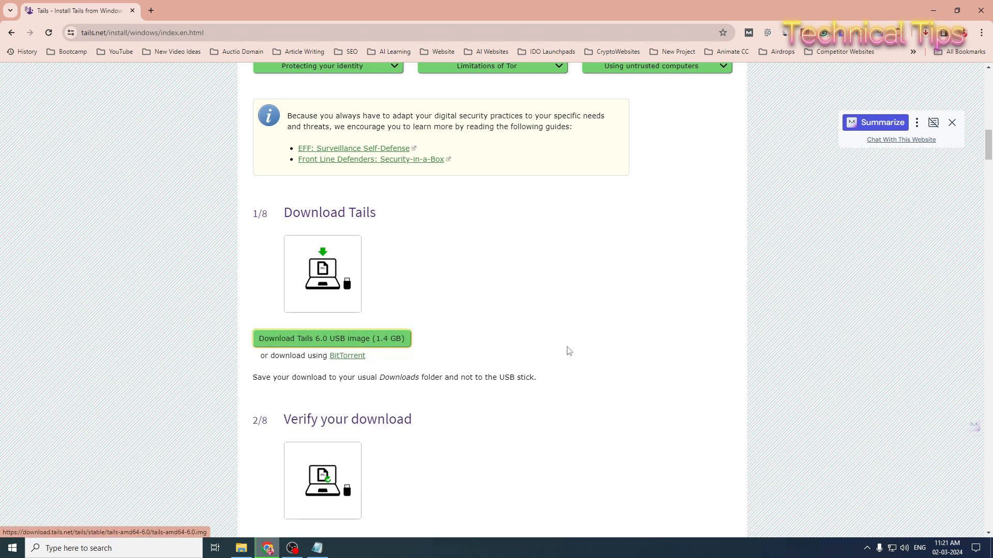
pyautogui.scroll(-3)
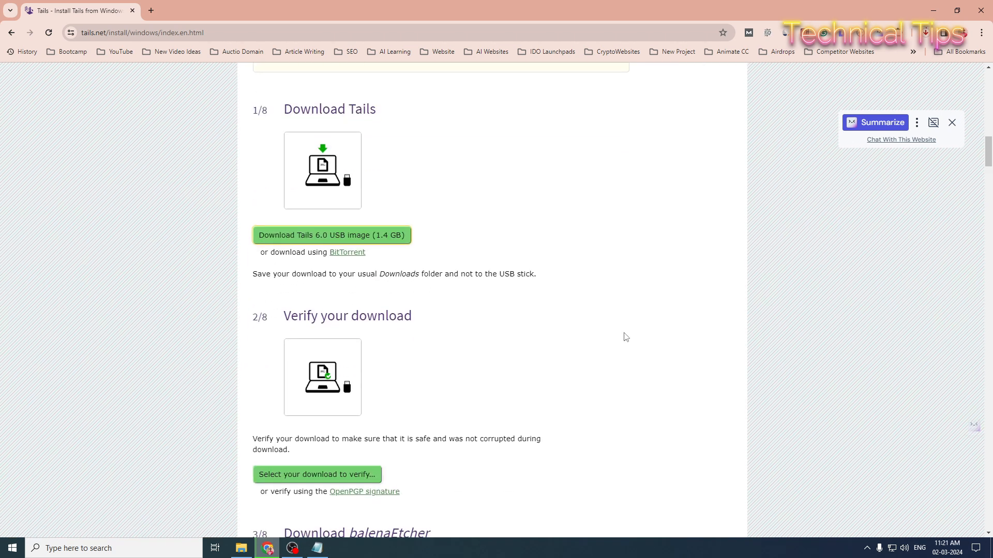
pyautogui.click(924, 33)
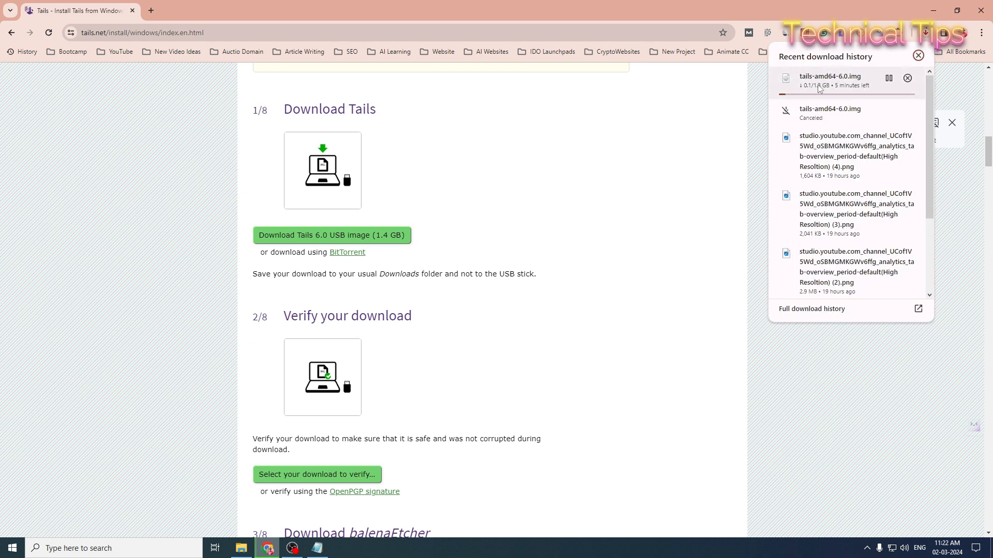
pyautogui.moveTo(887, 93)
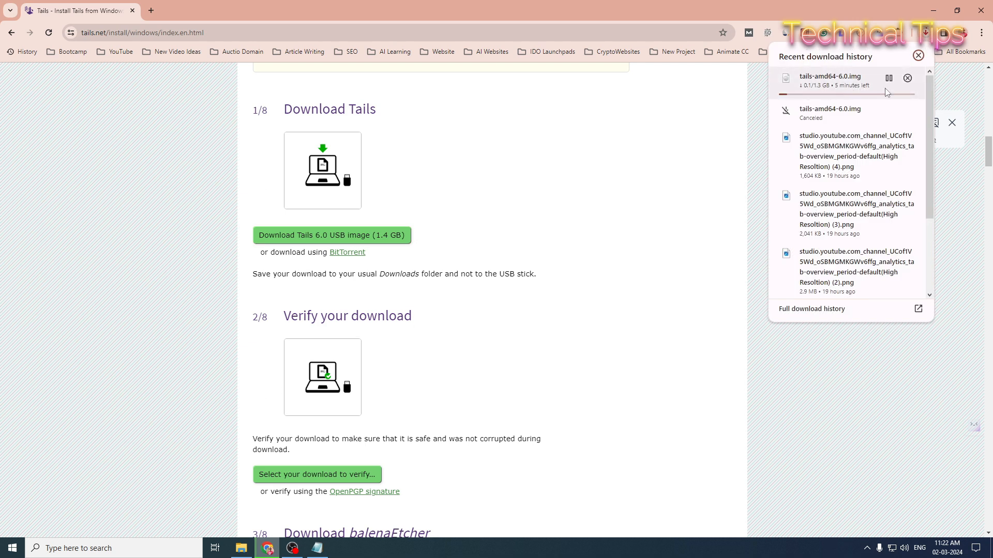
pyautogui.moveTo(850, 92)
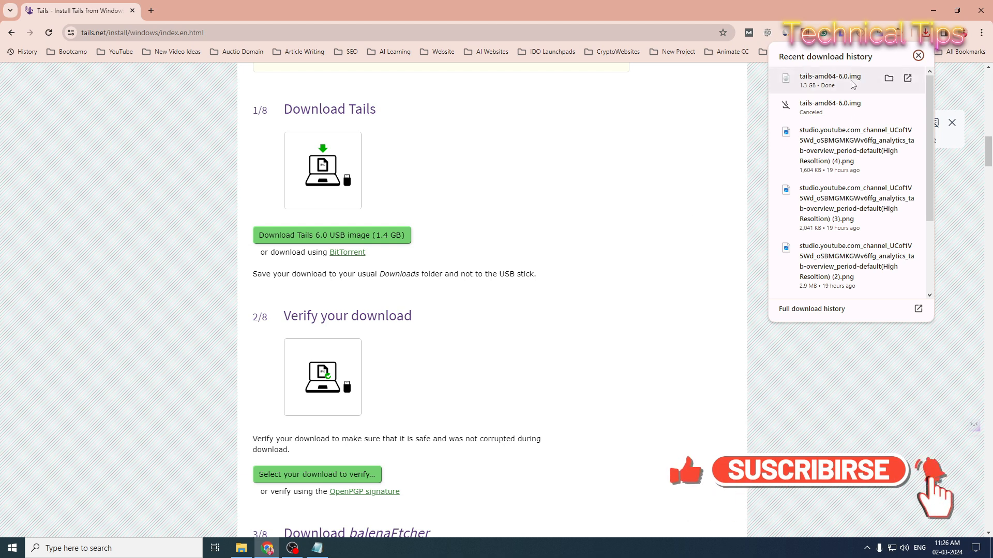
# Scroll to step 2/8 'Verify your download' and dismiss the recent downloads list.
pyautogui.scroll(-3)
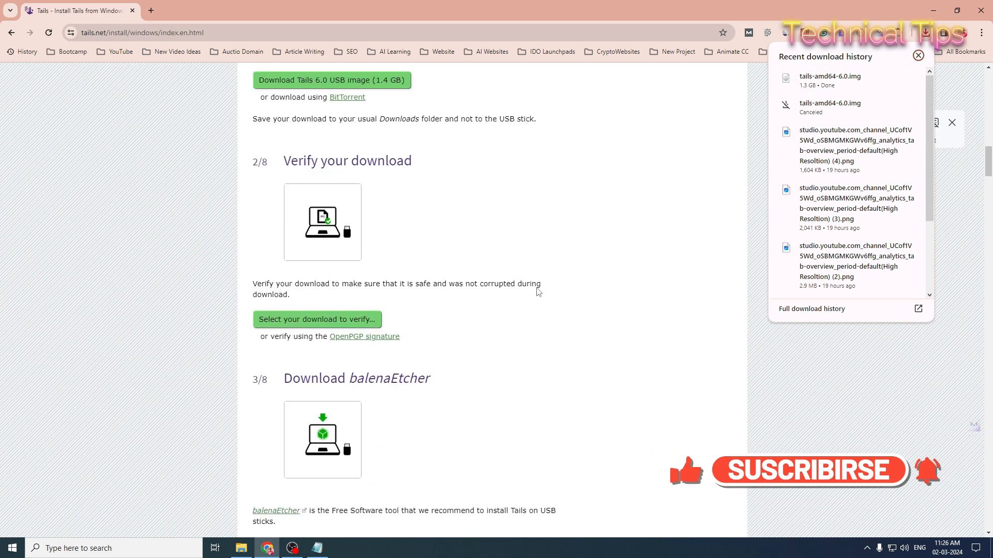
pyautogui.moveTo(294, 322)
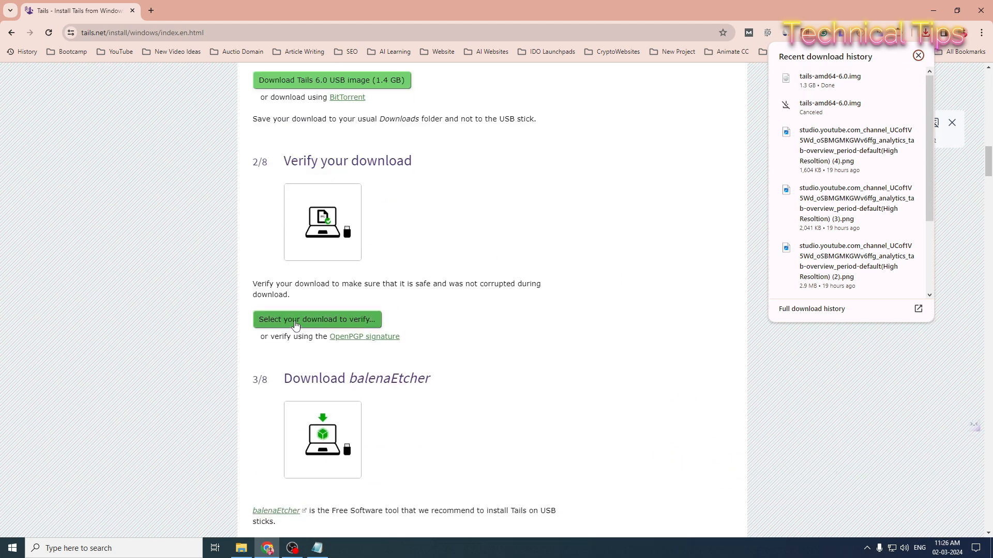
pyautogui.click(918, 55)
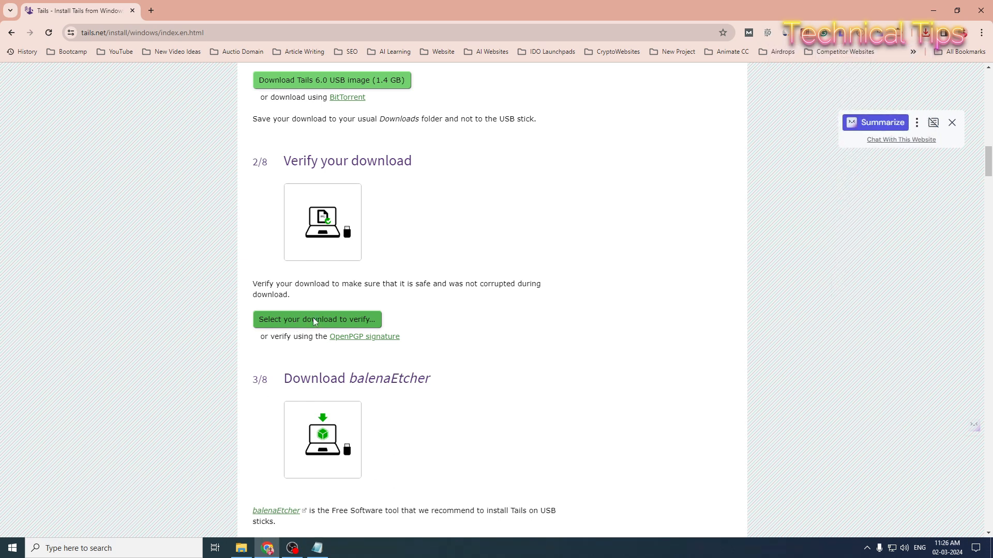
# Verify tails-amd64-6.0.img from Downloads until the page reports 'Verification successful!'.
pyautogui.click(316, 320)
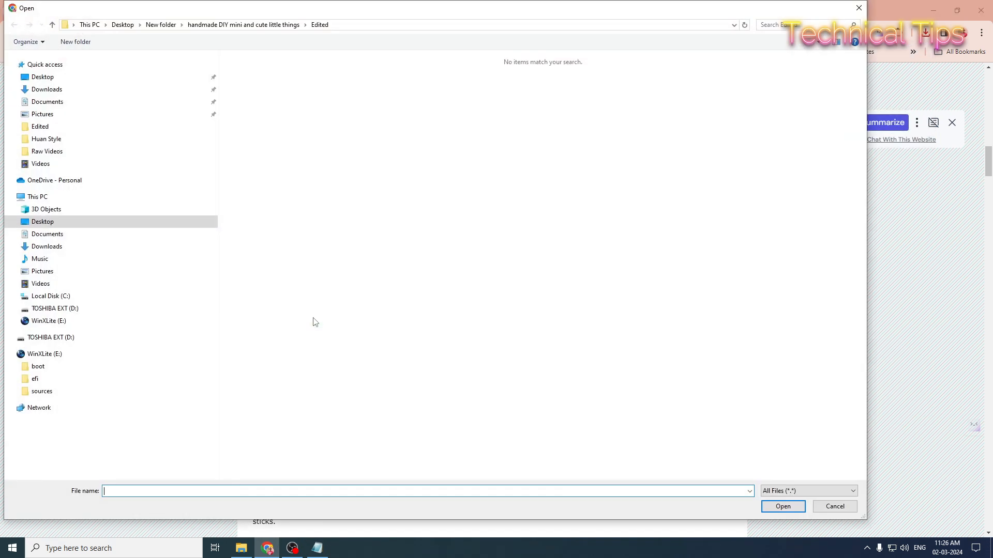
pyautogui.moveTo(460, 178)
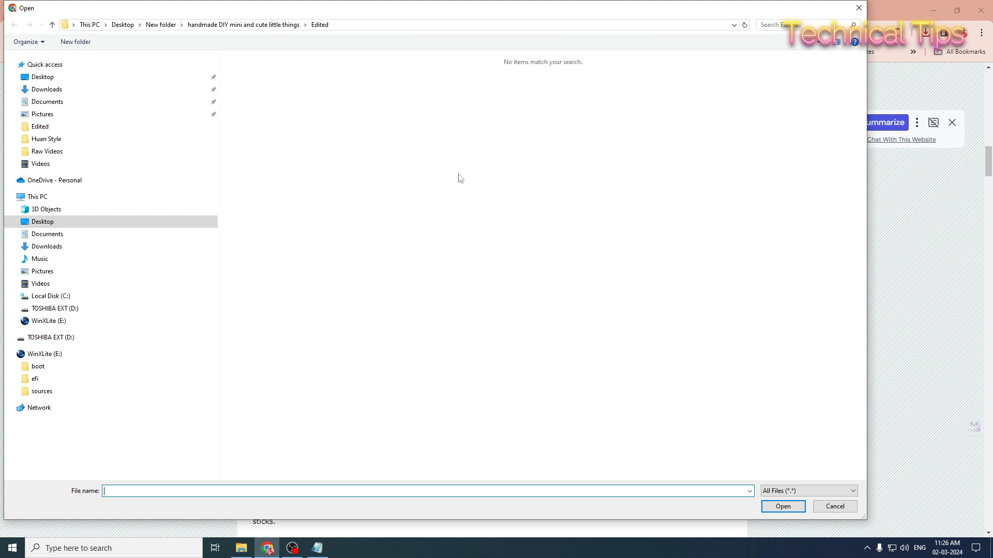
pyautogui.moveTo(405, 156)
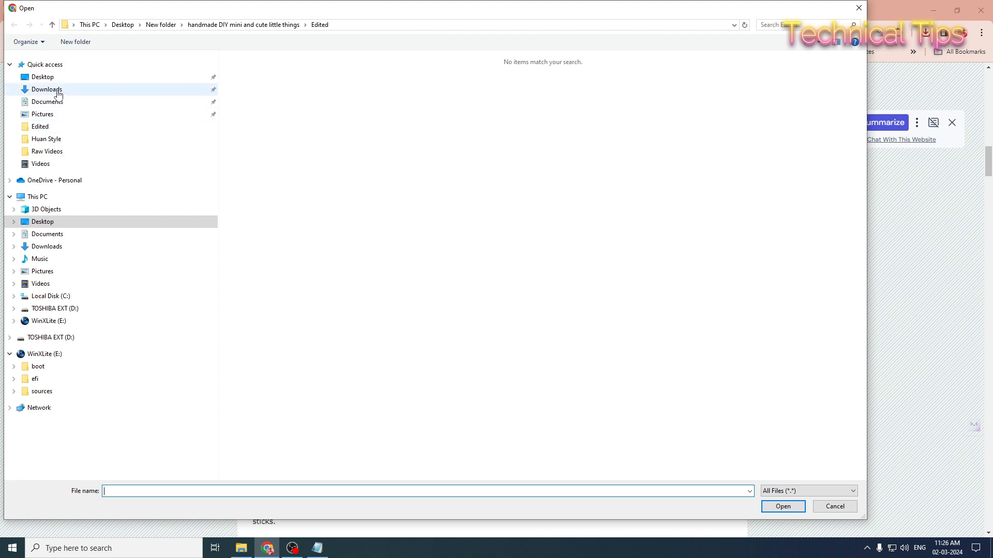
pyautogui.click(45, 89)
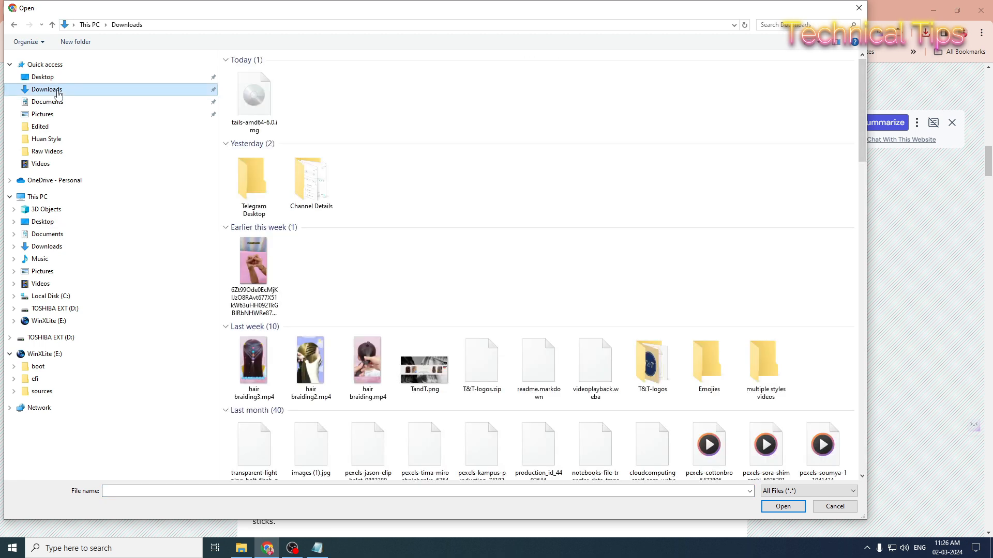
pyautogui.click(252, 94)
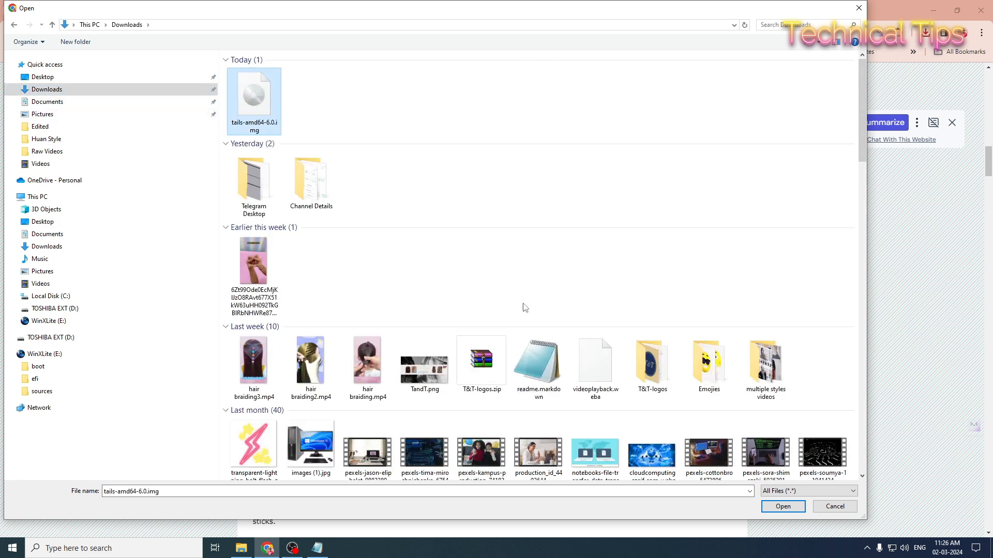
pyautogui.click(782, 507)
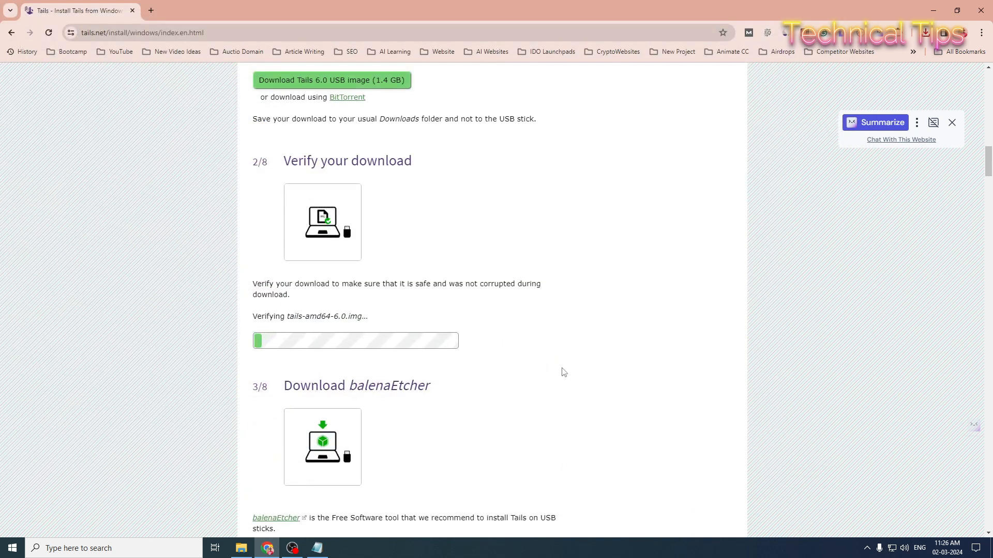
pyautogui.moveTo(365, 300)
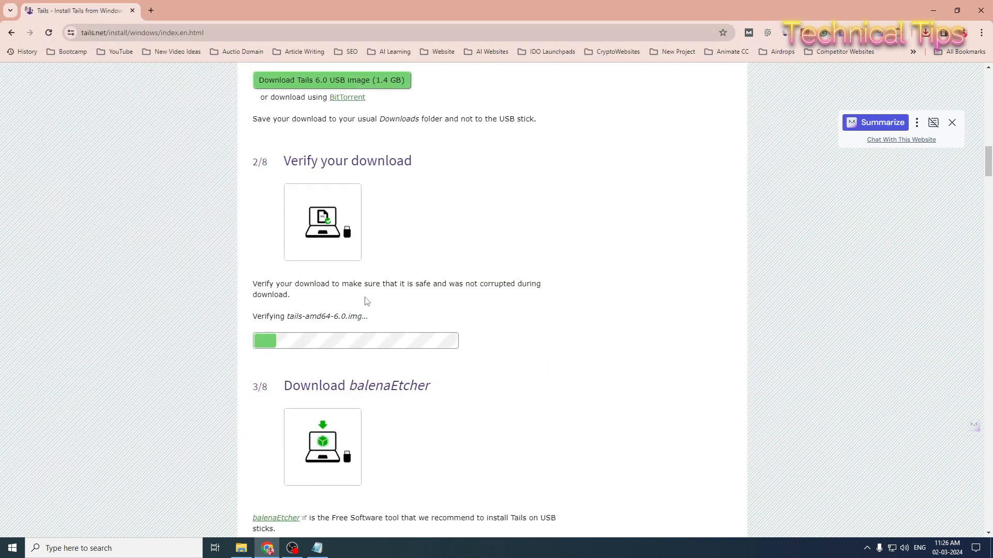
pyautogui.moveTo(442, 297)
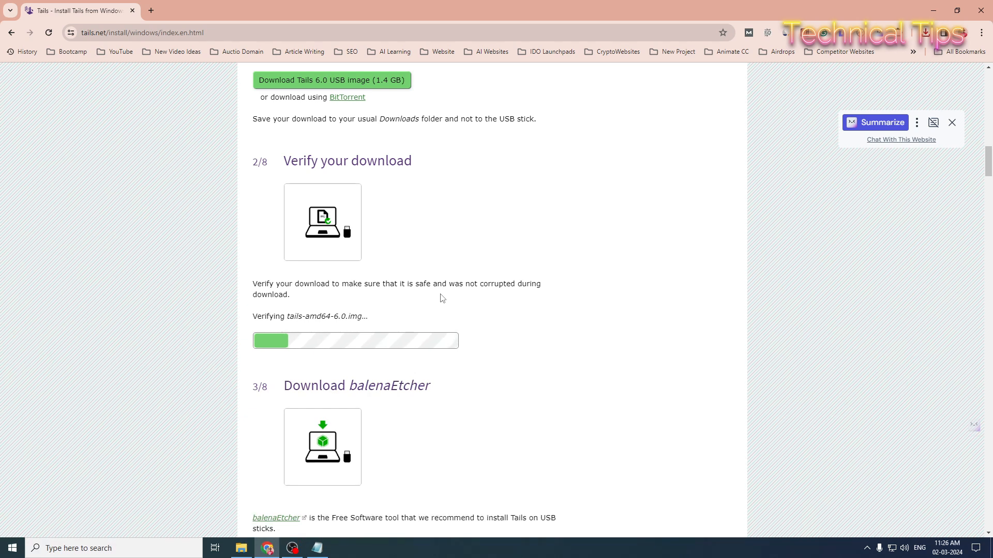
pyautogui.moveTo(269, 308)
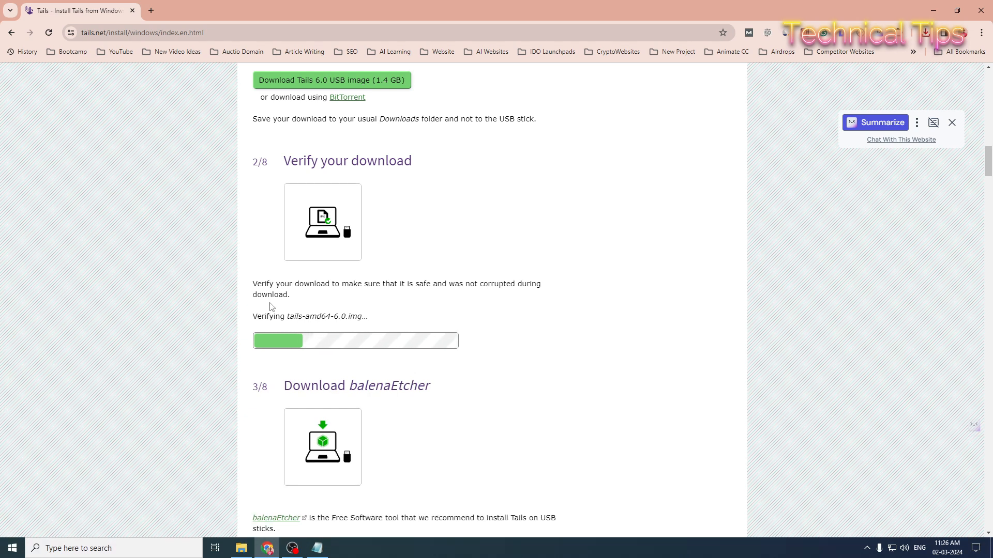
pyautogui.moveTo(626, 364)
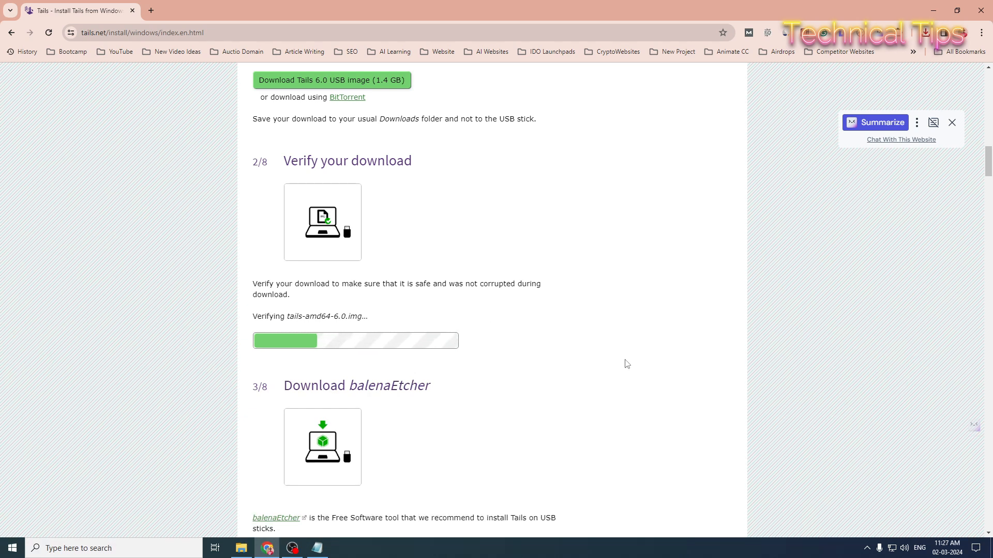
pyautogui.scroll(-3)
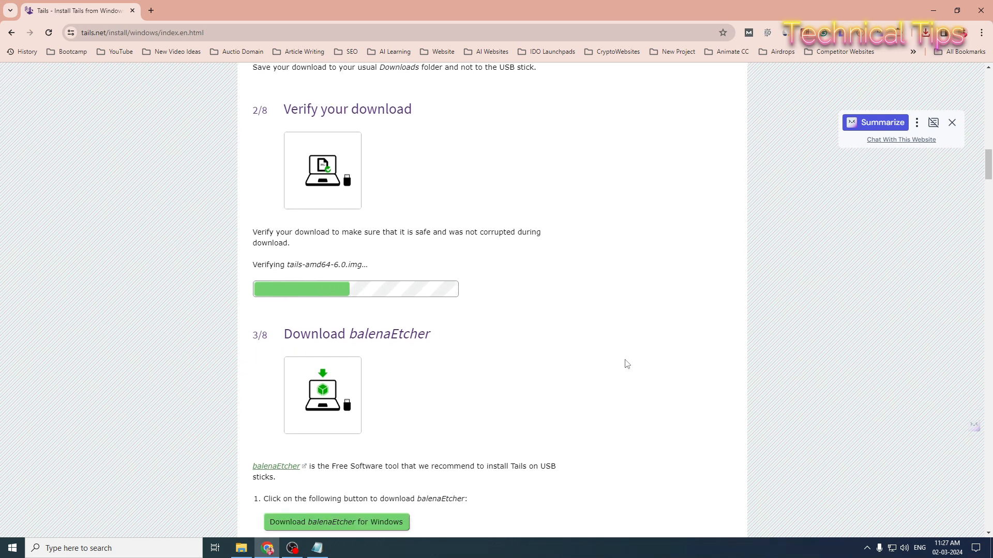
pyautogui.scroll(-3)
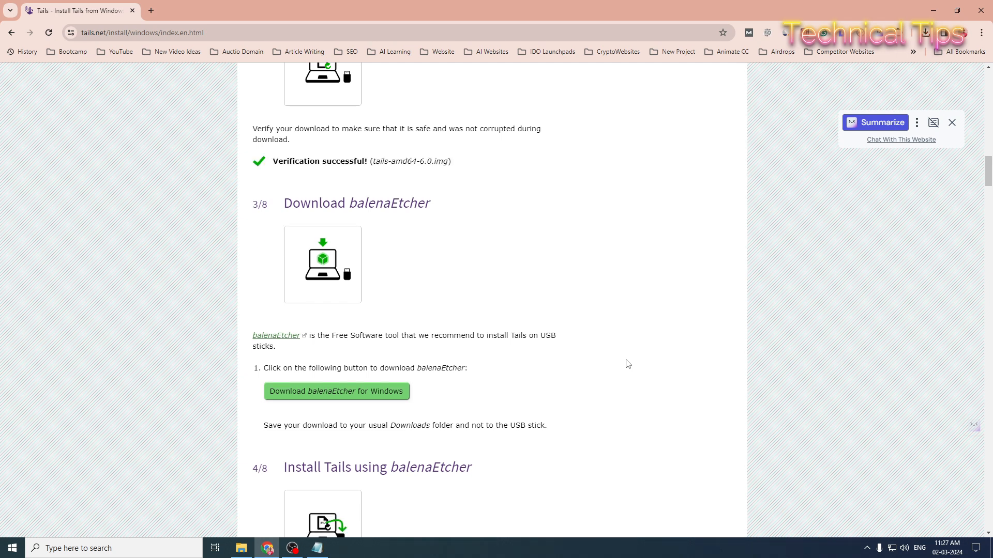
pyautogui.moveTo(324, 177)
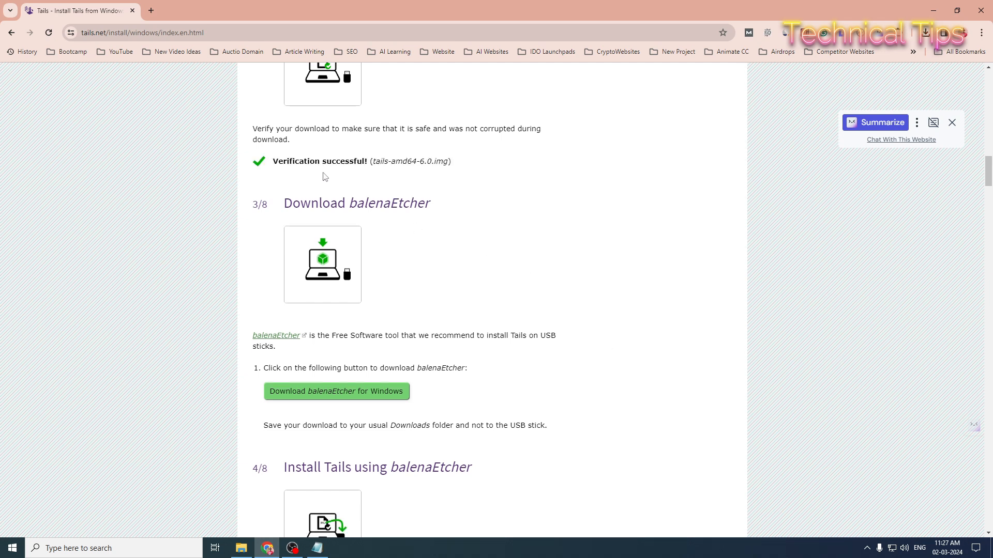
pyautogui.moveTo(428, 299)
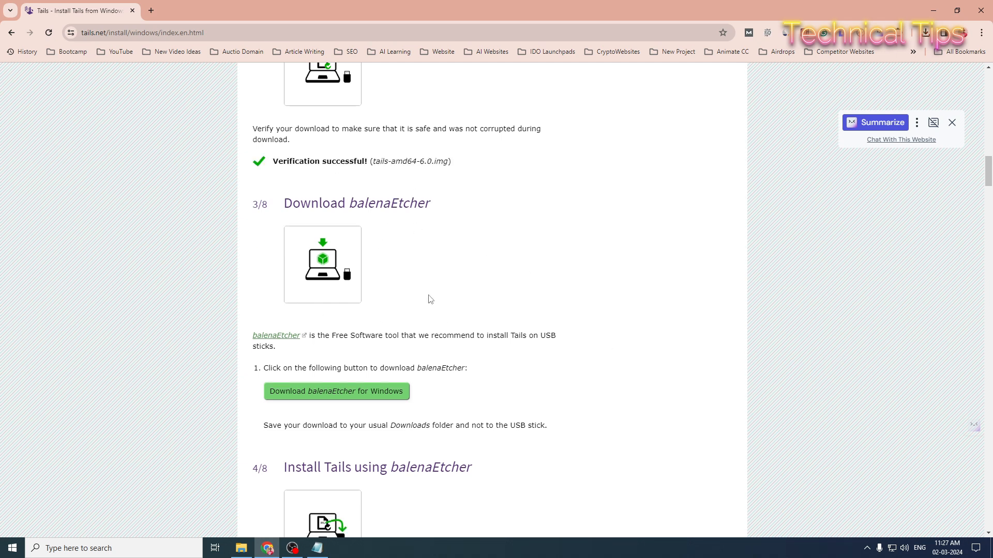
pyautogui.scroll(-3)
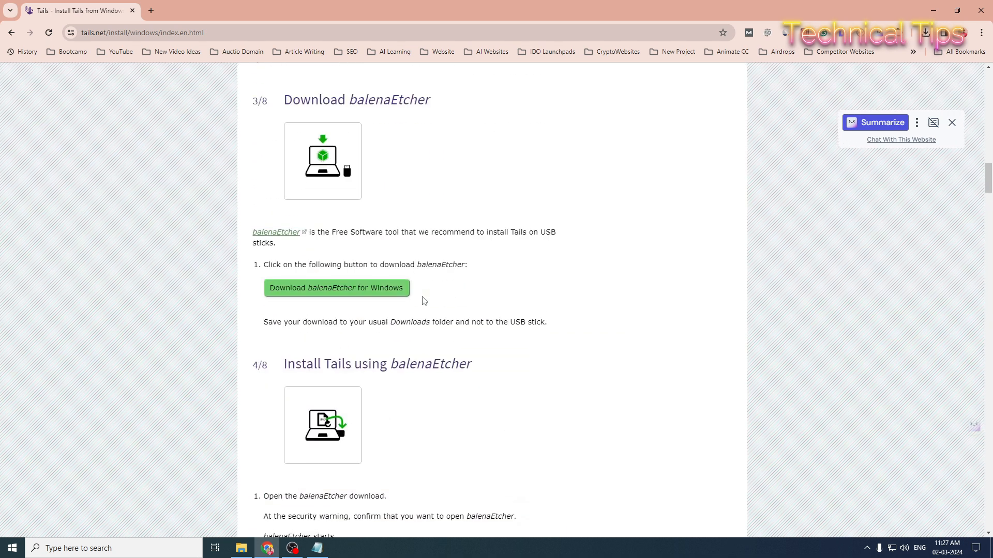
pyautogui.scroll(-3)
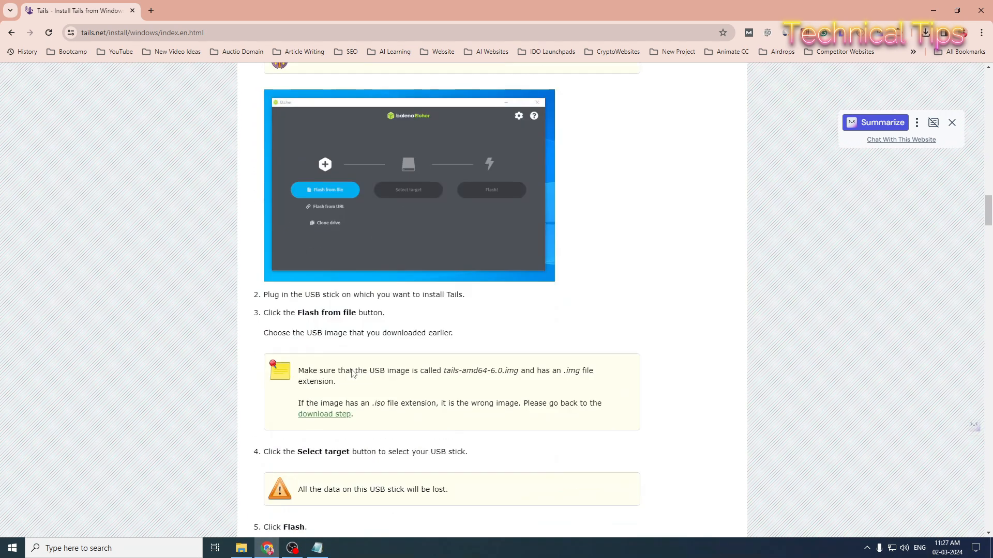
pyautogui.scroll(-3)
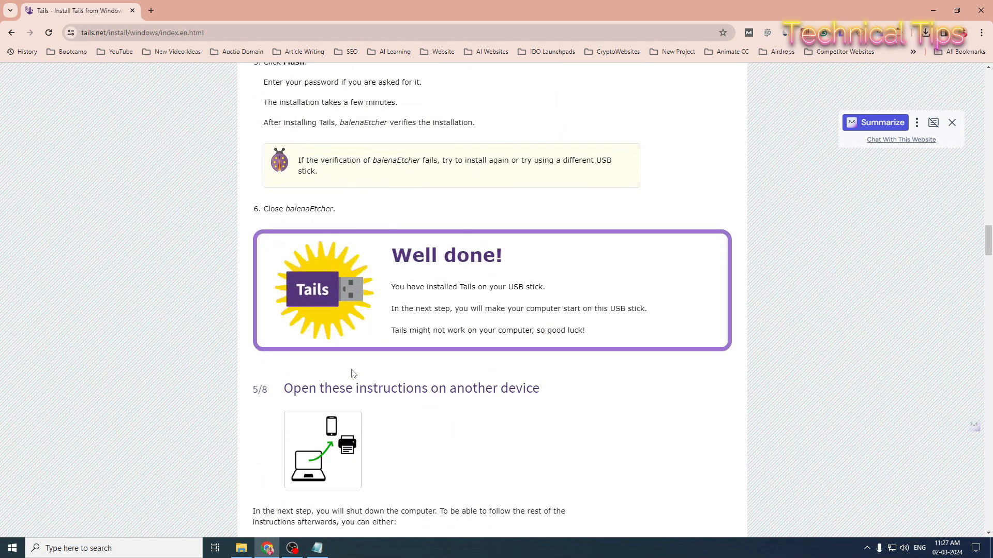
pyautogui.scroll(-3)
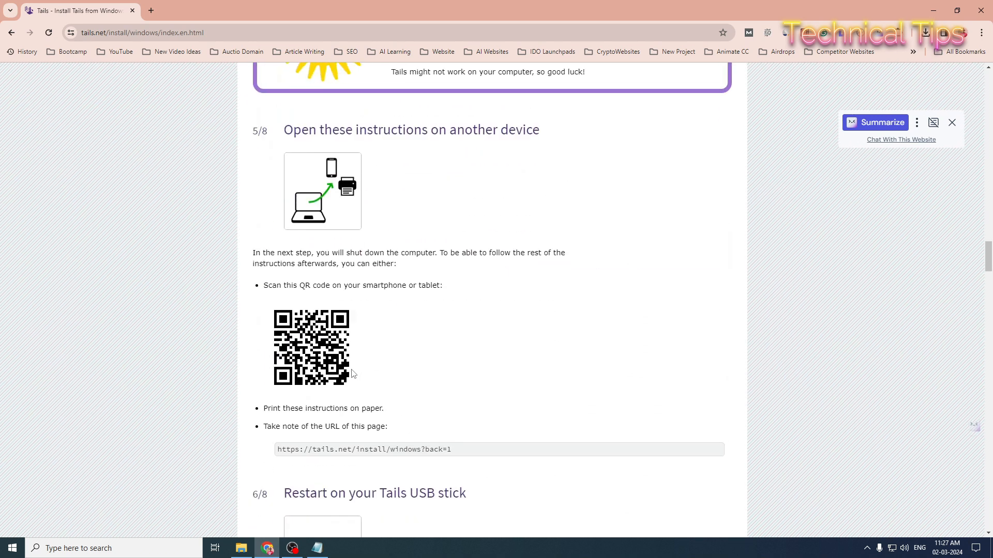
pyautogui.scroll(-3)
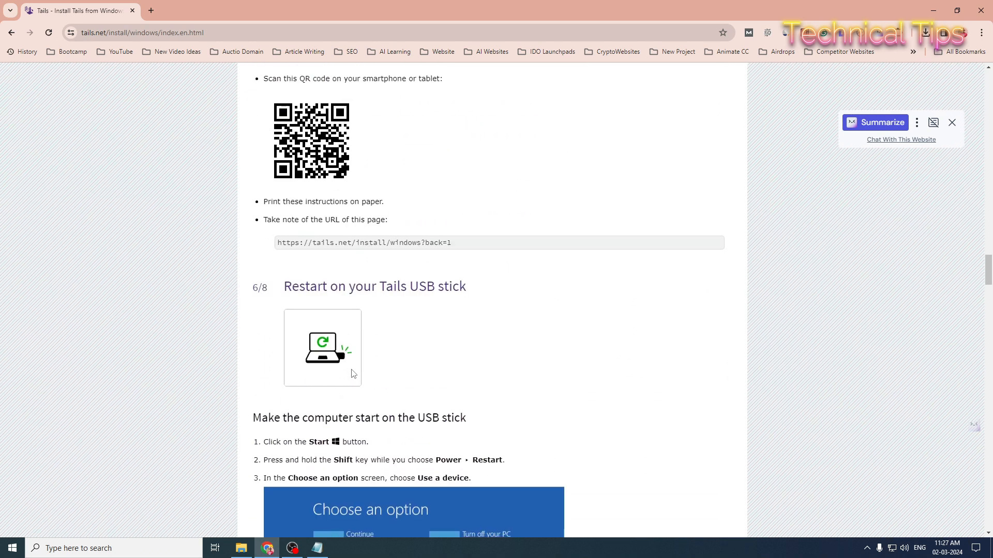
pyautogui.scroll(-3)
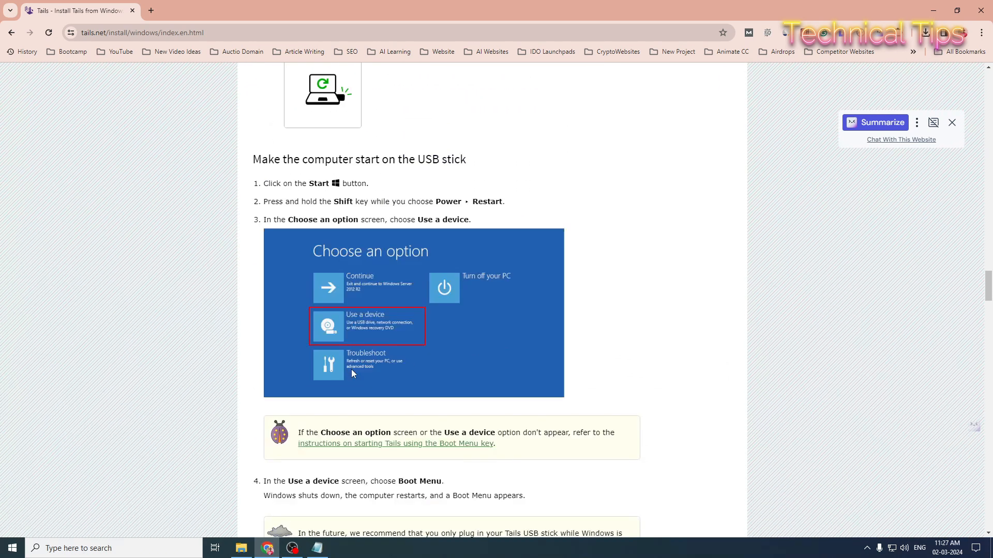
pyautogui.scroll(3)
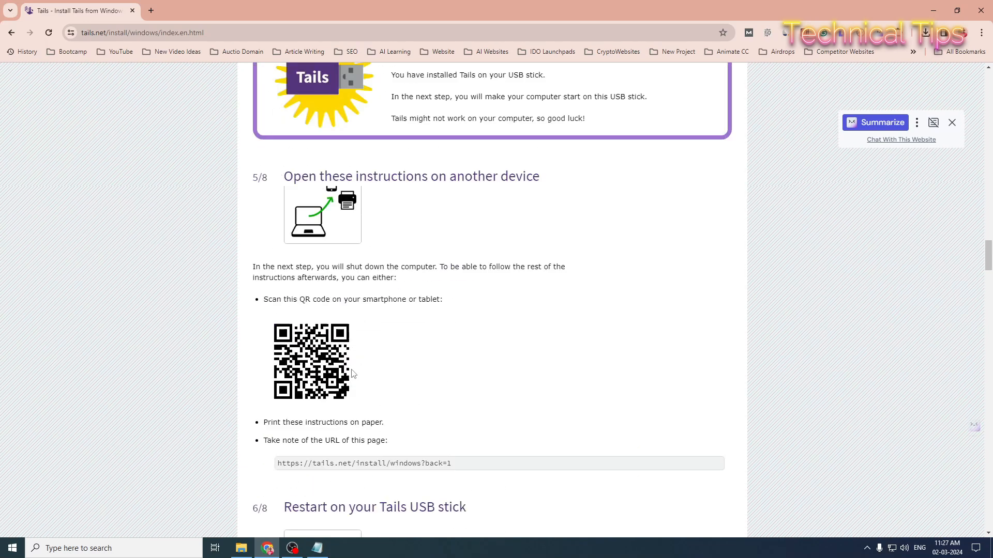
pyautogui.scroll(3)
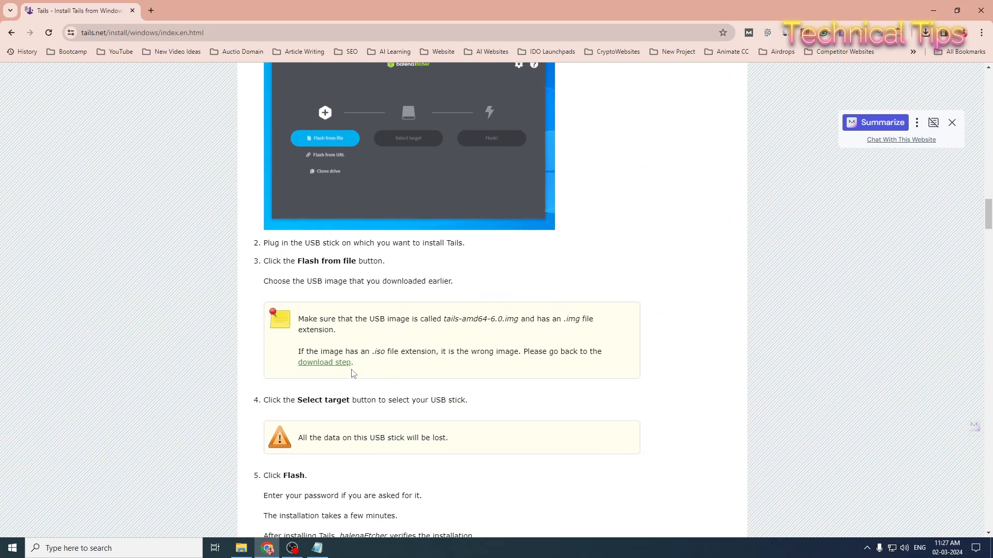
pyautogui.scroll(3)
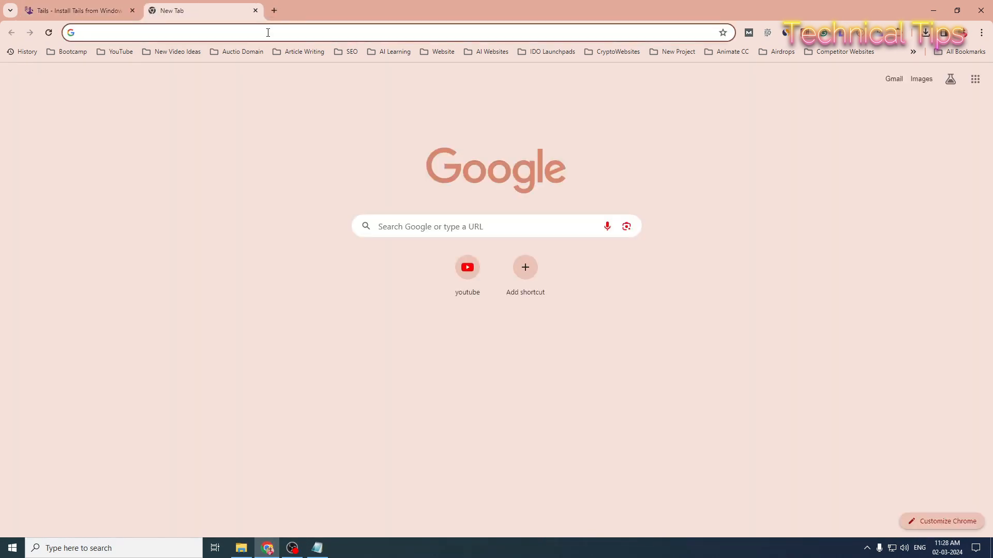
# Load rufus.ie/en in a new tab and dismiss the full-page advertisement.
pyautogui.write('rush-apk.in')
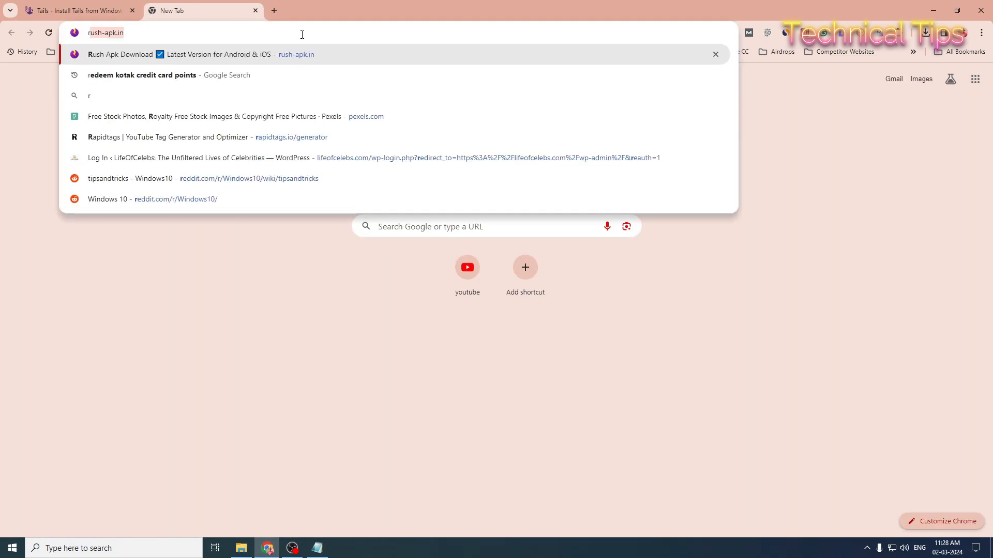
pyautogui.write('rufus.ie/en/')
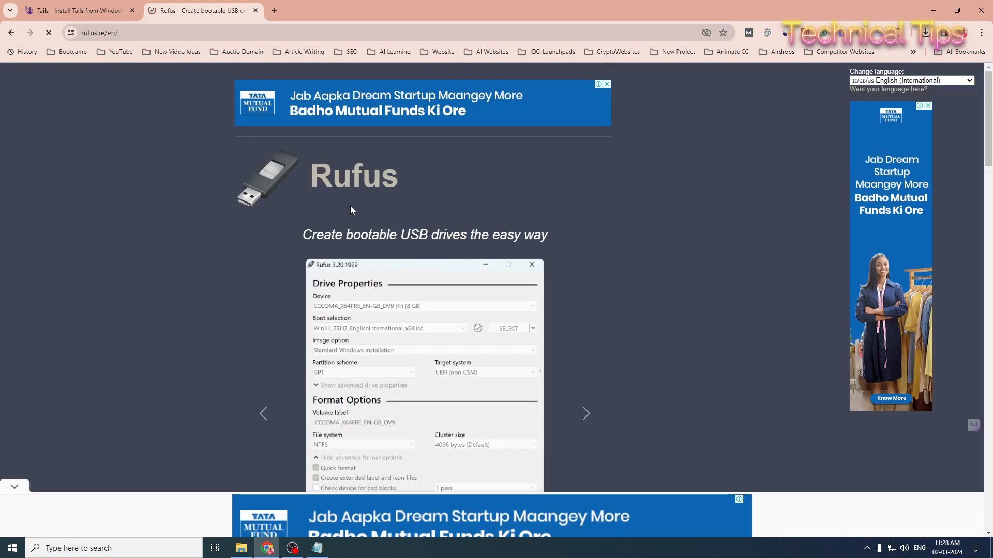
pyautogui.scroll(-3)
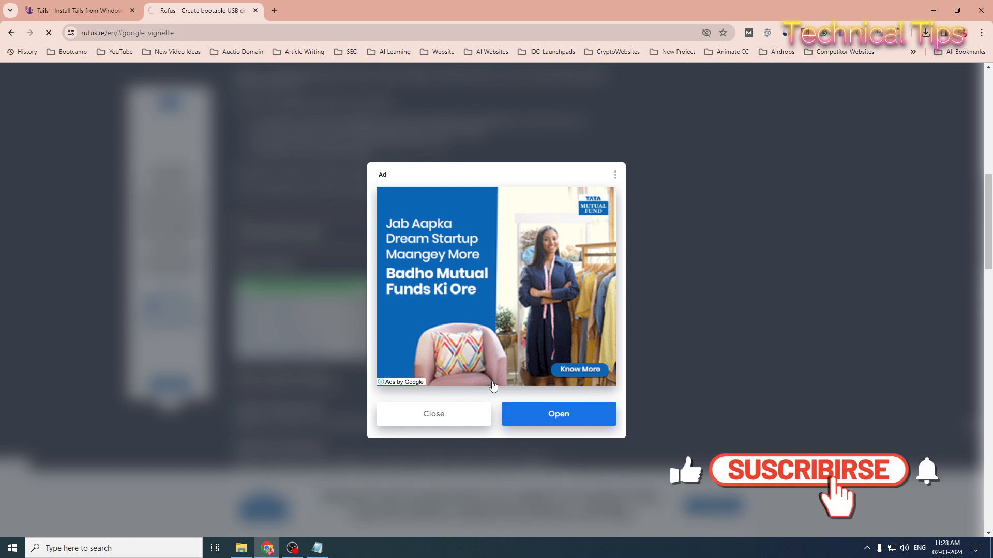
pyautogui.click(434, 414)
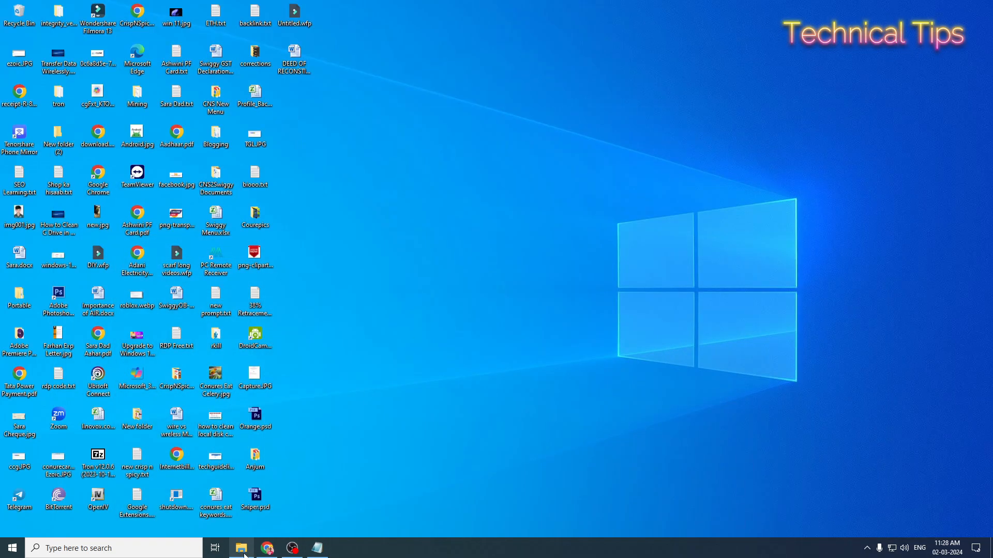
# Launch rufus-4.4 (1).exe from the Downloads folder in File Explorer.
pyautogui.click(240, 548)
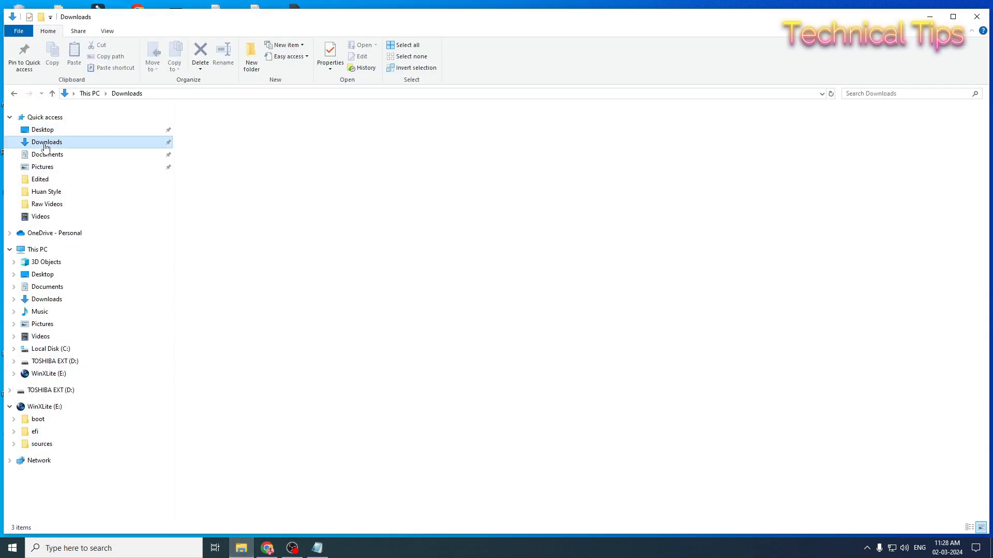
pyautogui.click(46, 142)
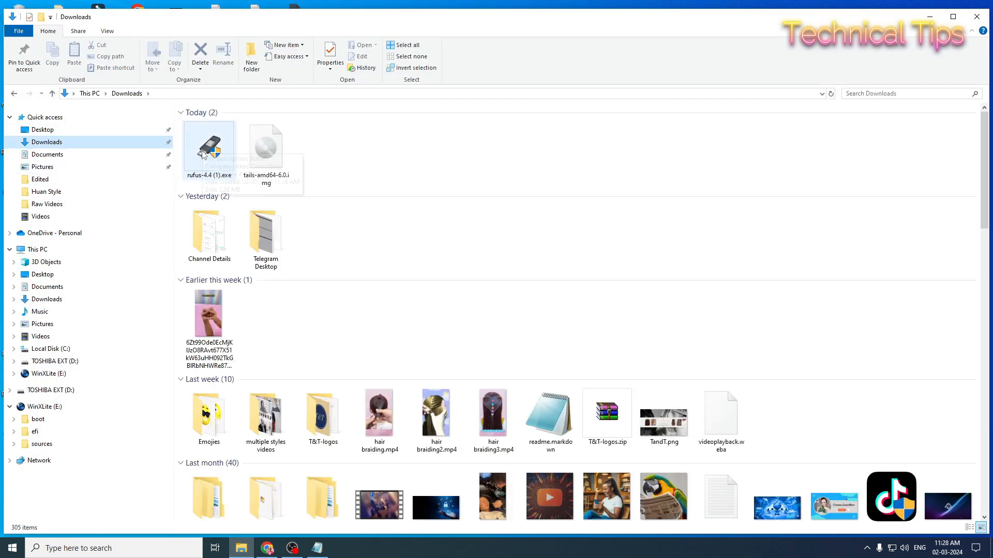
pyautogui.click(208, 147)
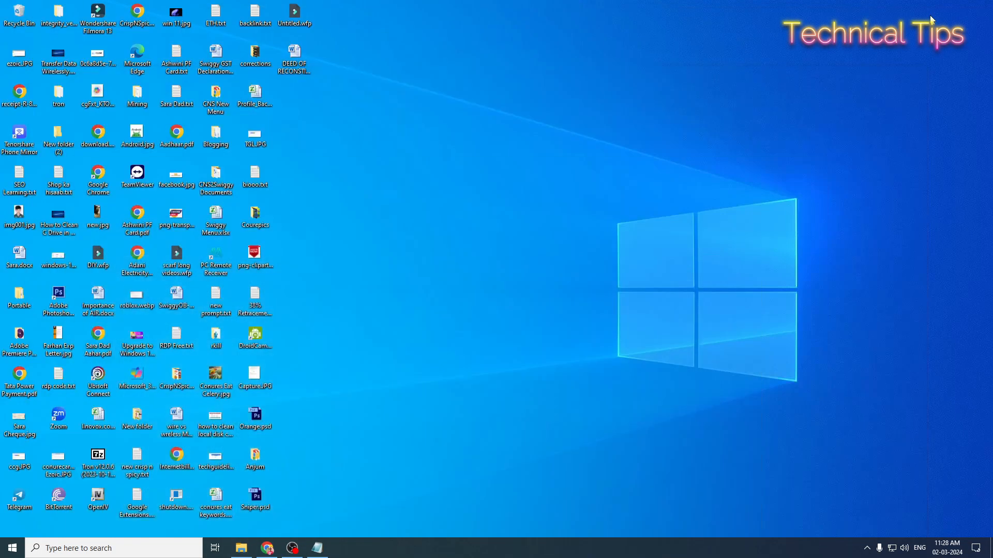
# Set Rufus's Boot selection to 'Disk or ISO image (Please select)' for the 7.7 GB USB drive.
pyautogui.click(343, 548)
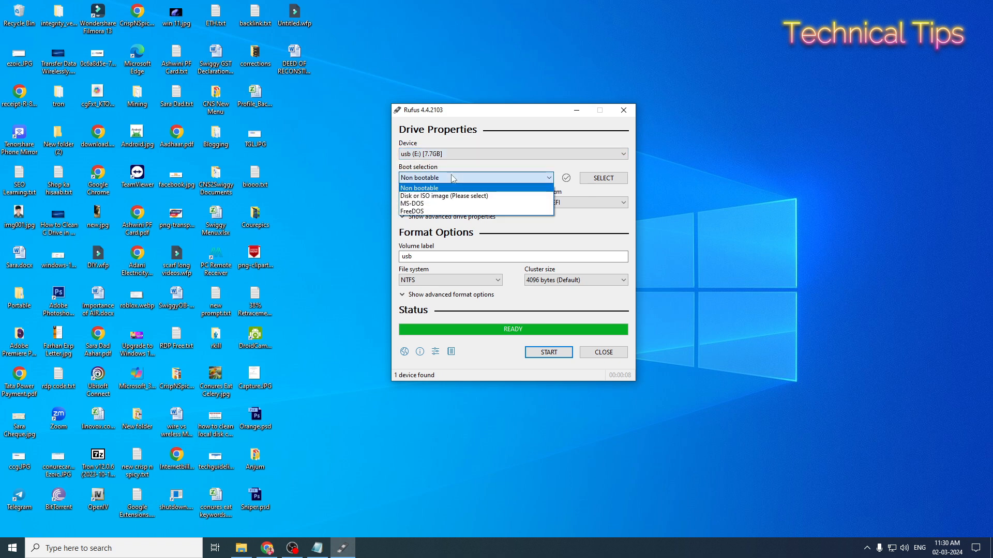
pyautogui.moveTo(443, 196)
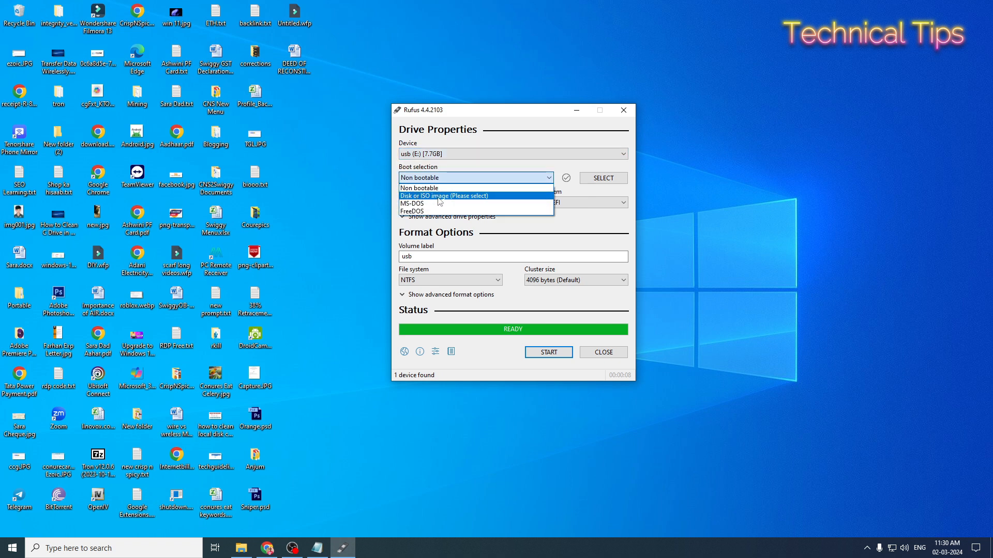
pyautogui.click(444, 195)
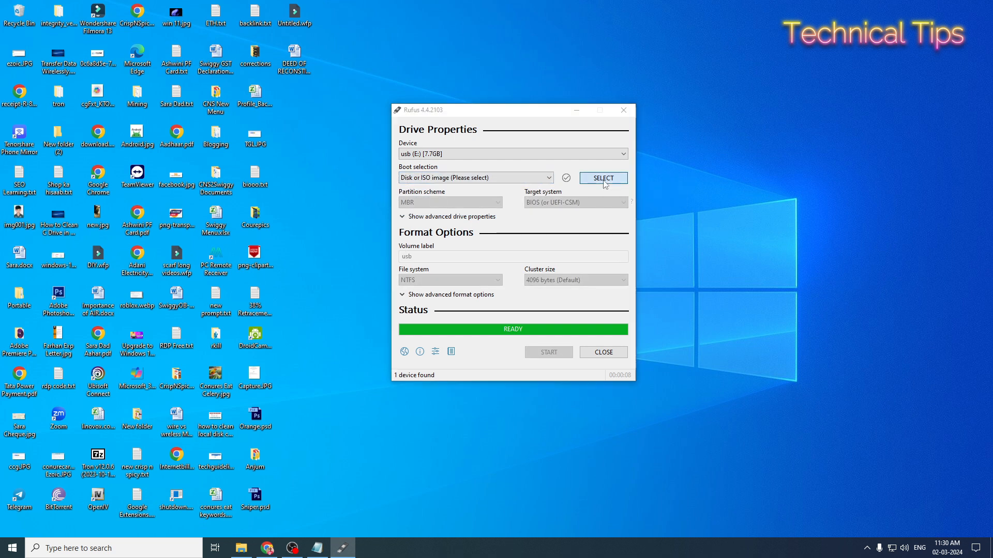
# Browse for the image to write, showing tails-amd64-6.0.img in the Downloads folder.
pyautogui.click(602, 177)
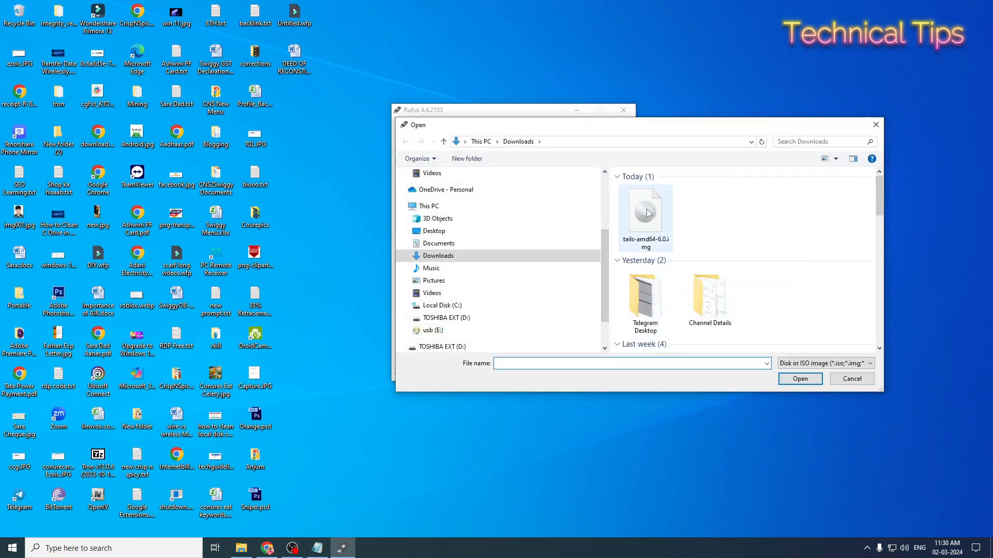
pyautogui.moveTo(645, 212)
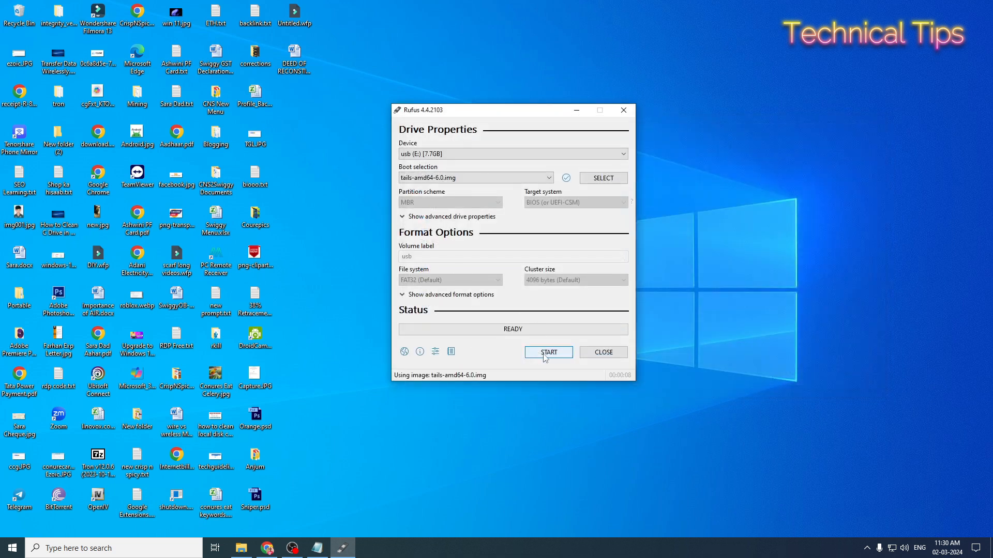
# Write the image to the USB drive, accepting the data-destruction warning, and close Rufus at READY.
pyautogui.click(548, 351)
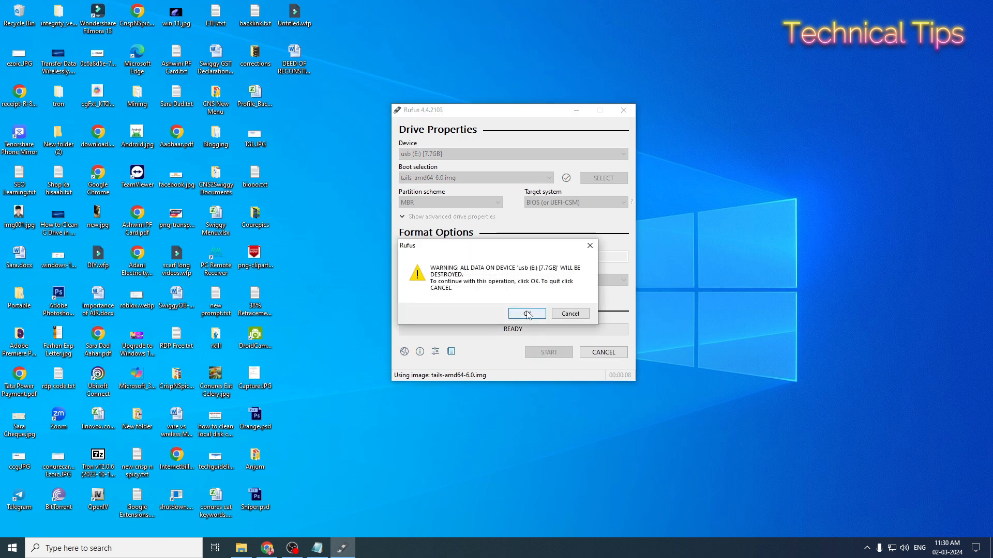
pyautogui.click(523, 313)
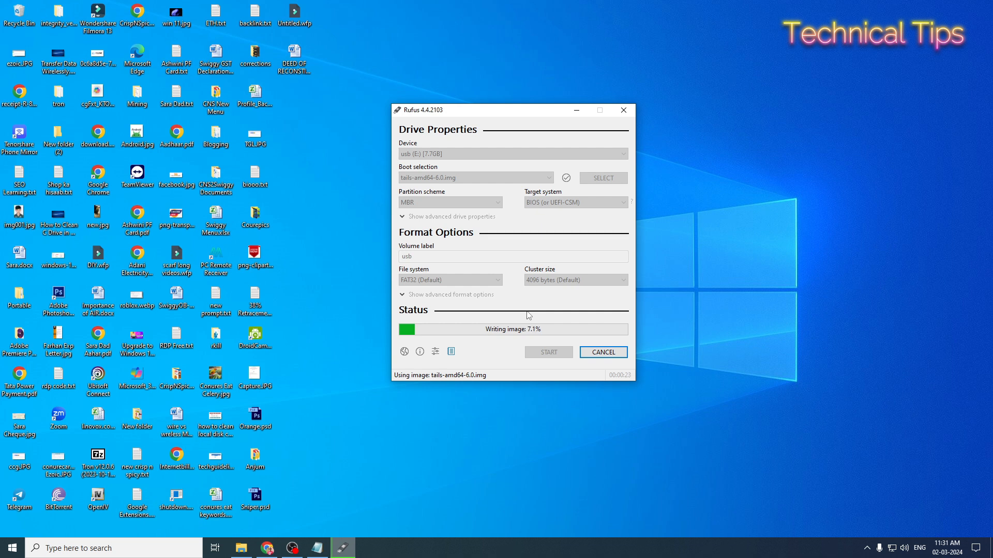
pyautogui.moveTo(549, 349)
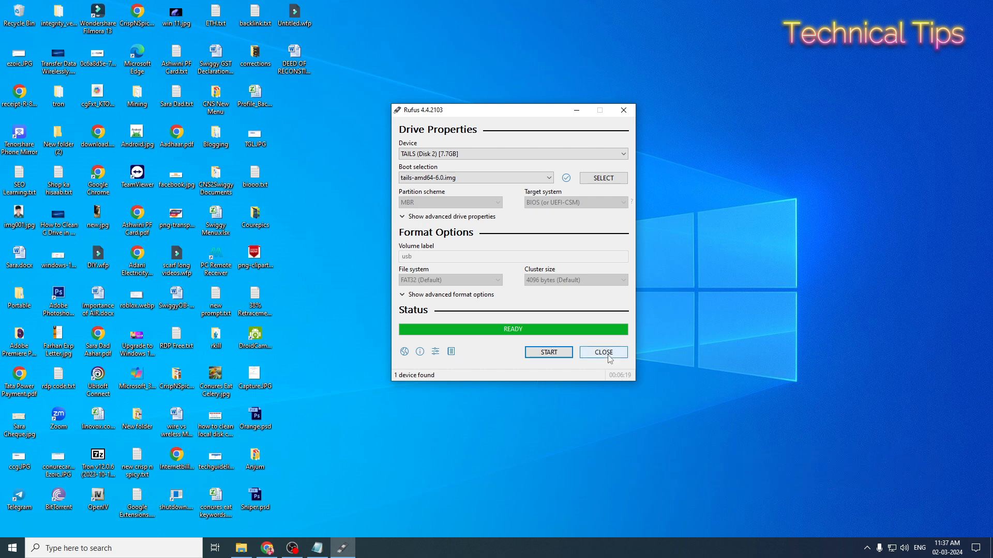
pyautogui.click(602, 353)
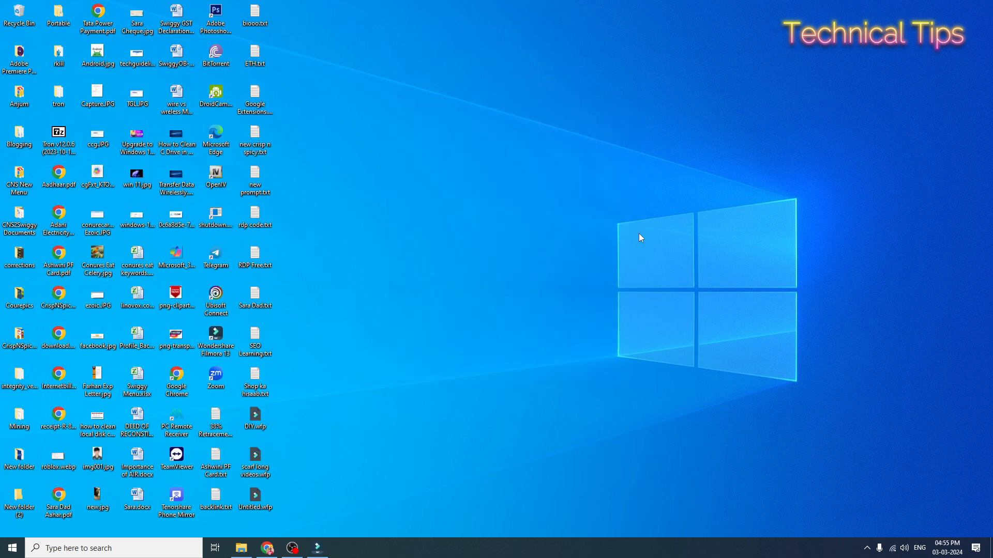